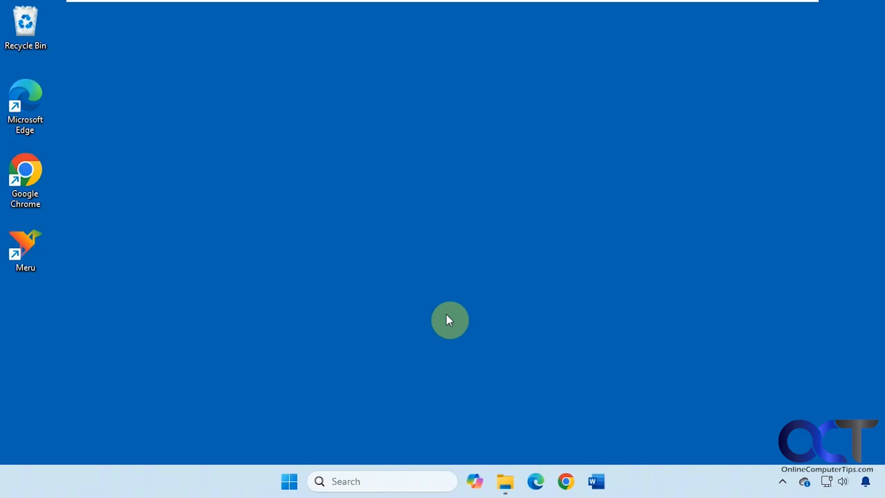
pyautogui.moveTo(542, 157)
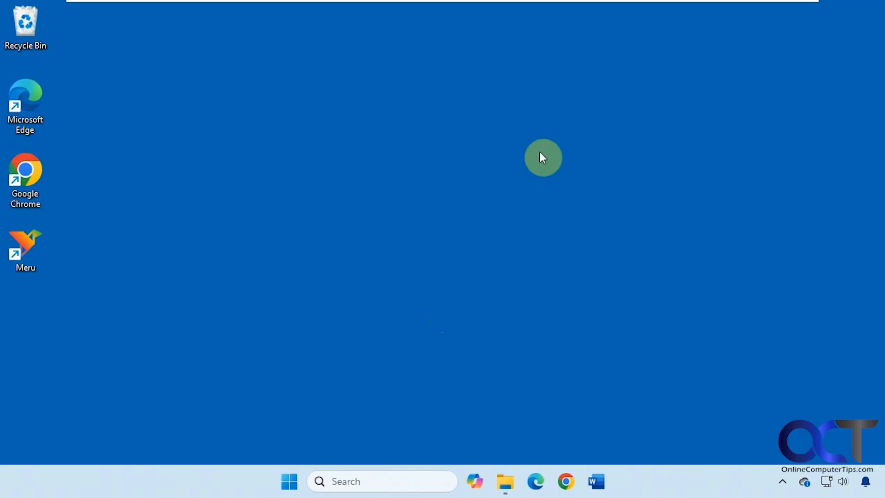
pyautogui.moveTo(393, 311)
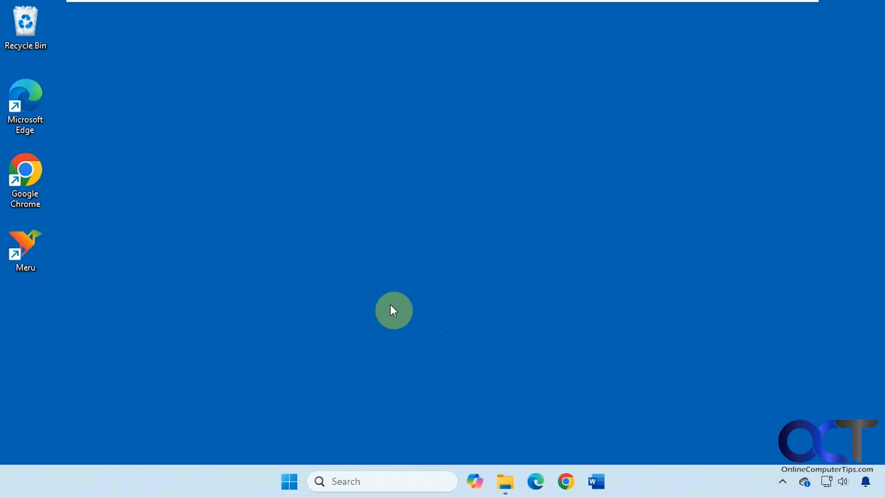
pyautogui.moveTo(377, 303)
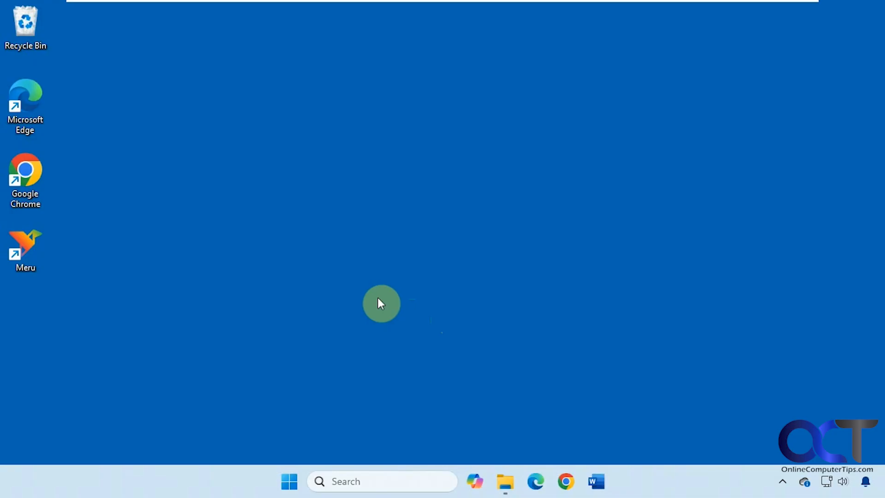
pyautogui.moveTo(428, 283)
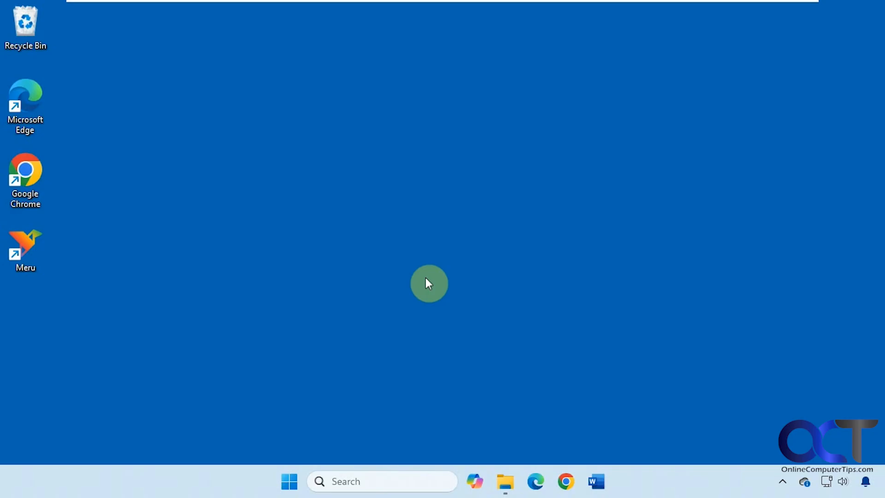
# Browse from This PC into Data (E:) and its Image Backups folder holding First Backup.
pyautogui.click(504, 481)
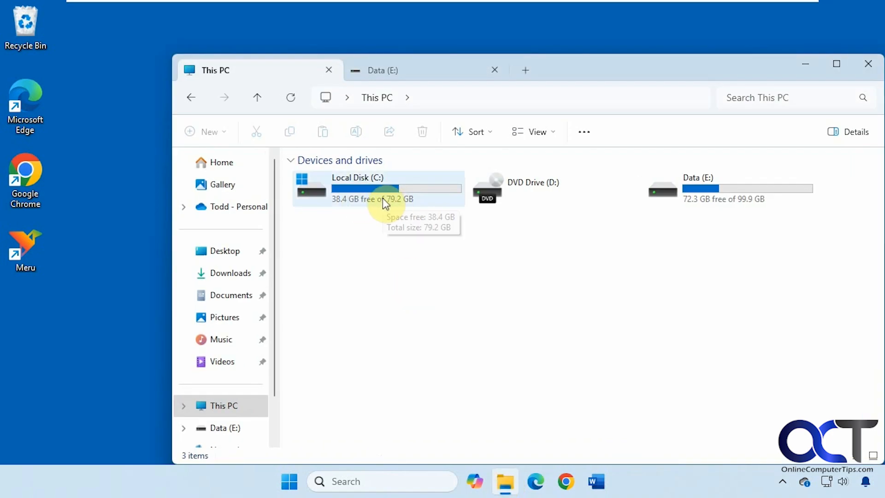
pyautogui.moveTo(375, 204)
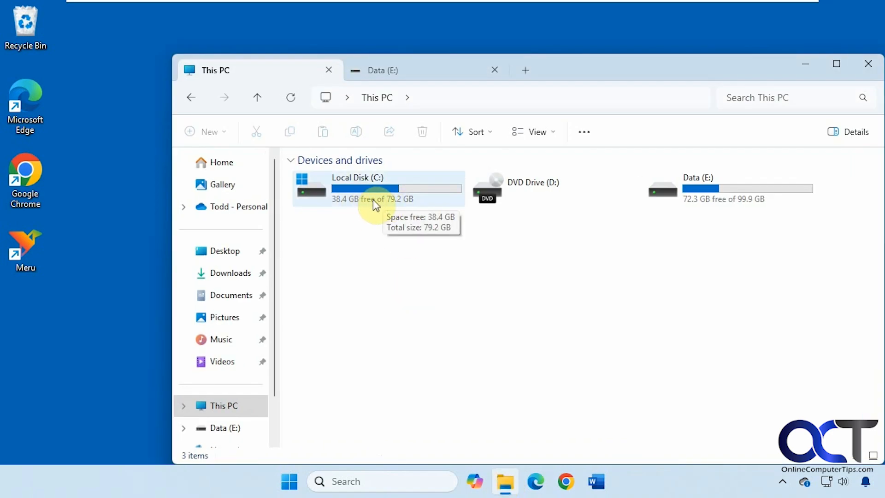
pyautogui.moveTo(695, 202)
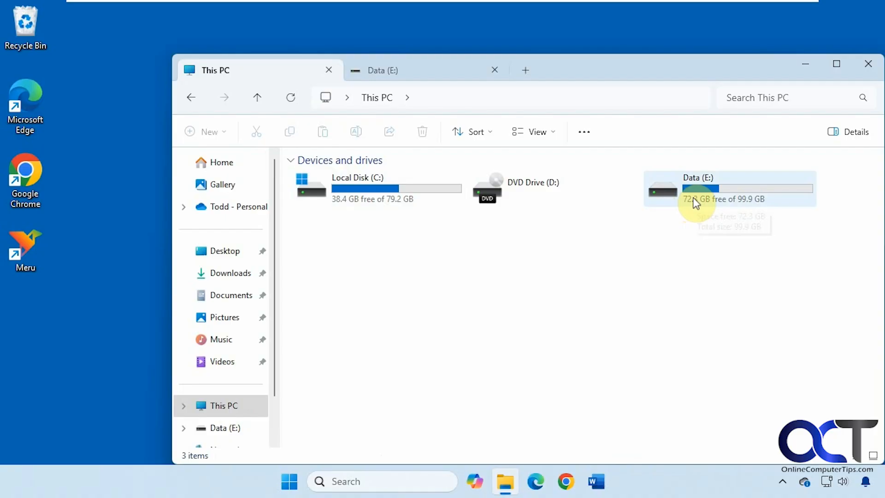
pyautogui.moveTo(702, 200)
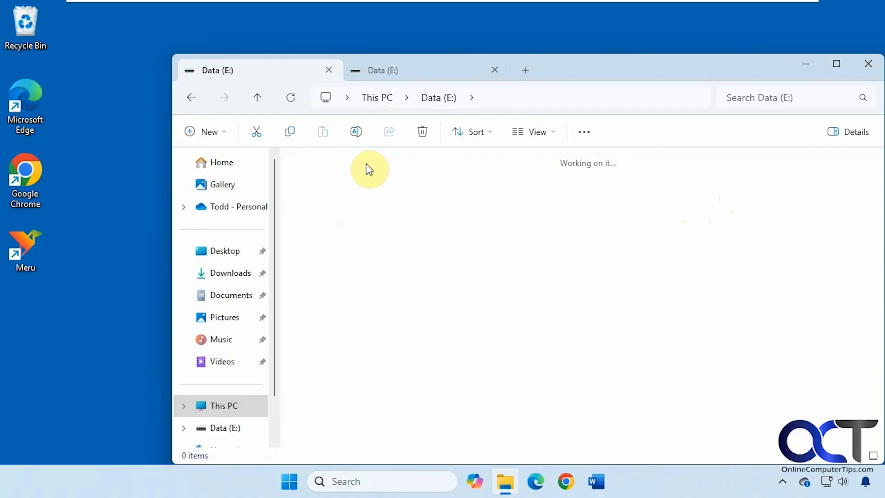
pyautogui.rightClick(318, 165)
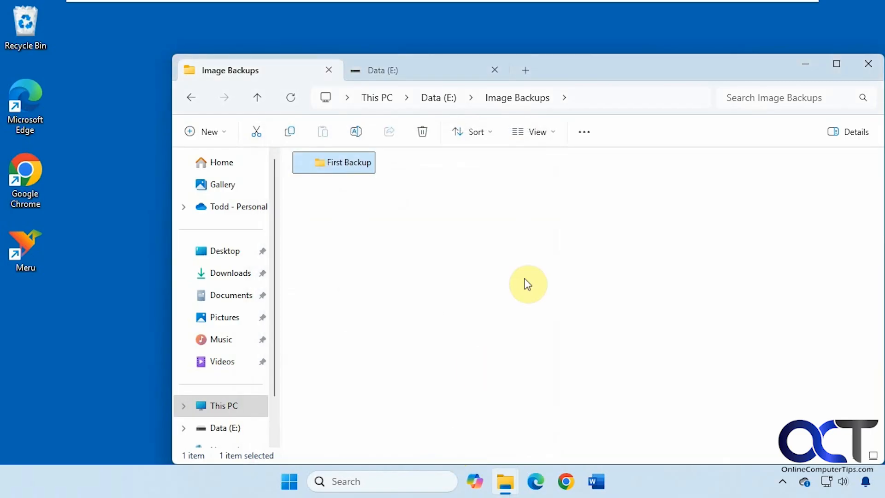
pyautogui.moveTo(547, 282)
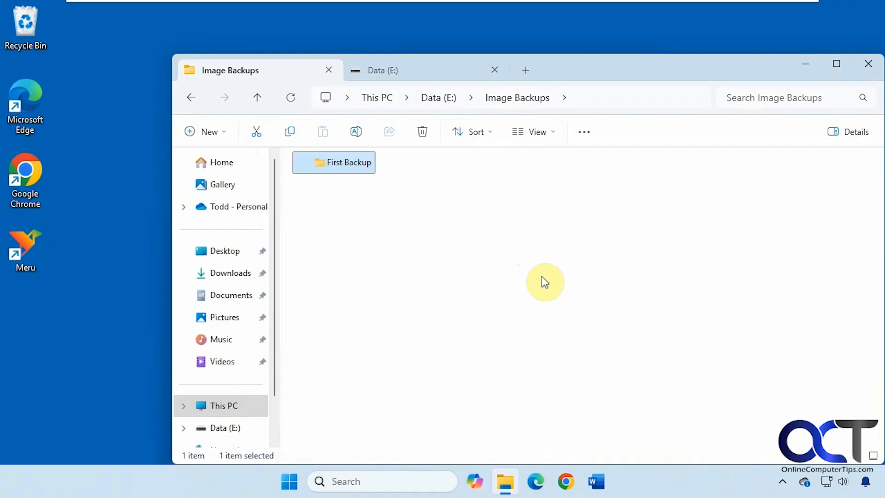
pyautogui.moveTo(515, 278)
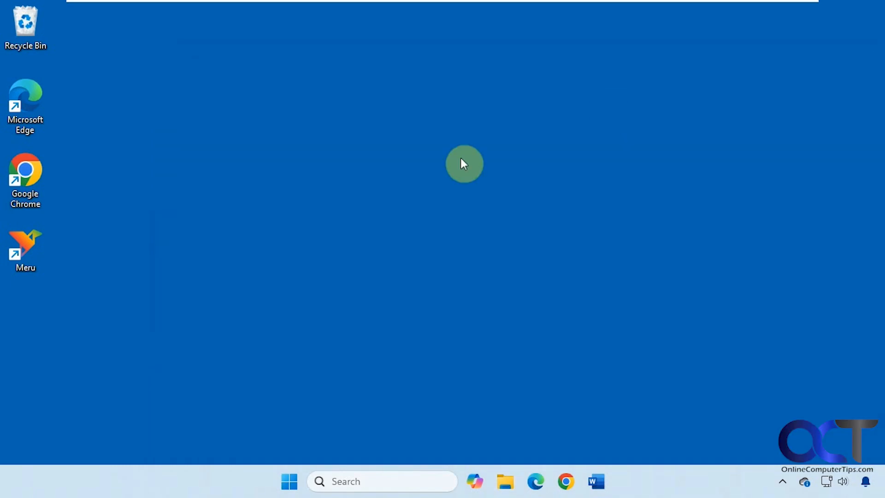
pyautogui.moveTo(411, 188)
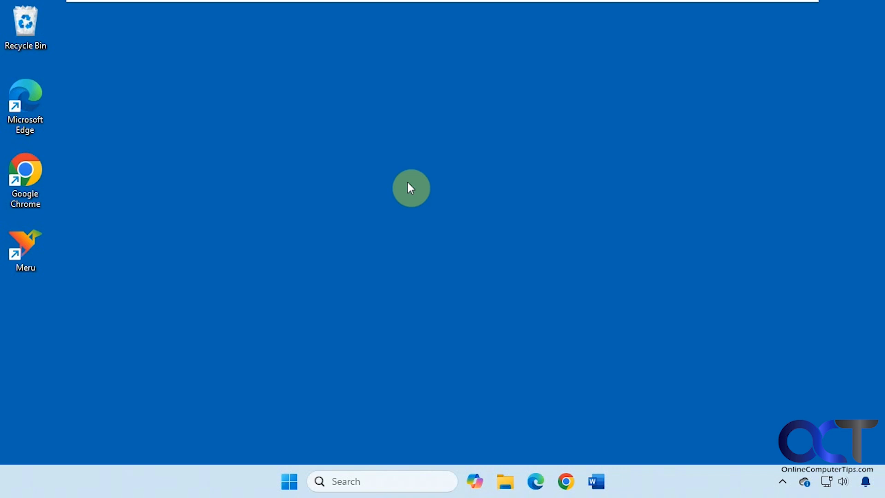
pyautogui.moveTo(377, 285)
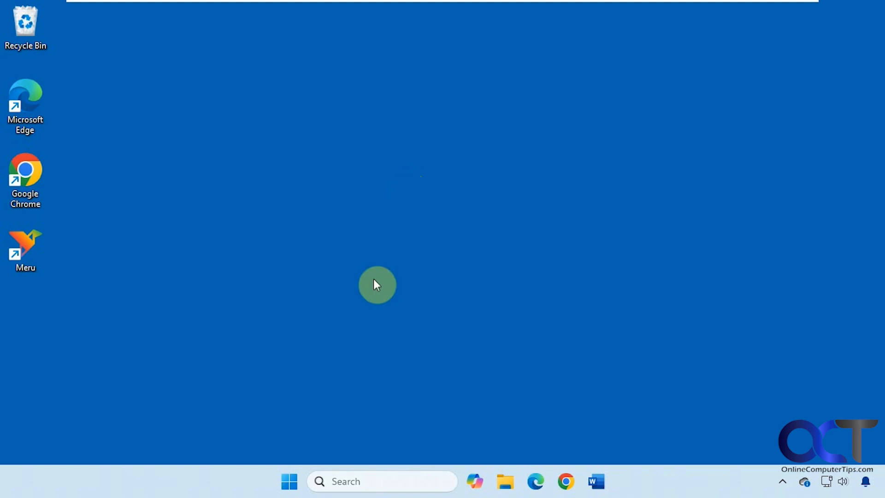
# Boot Rescuezilla in English from its boot menu to reach the Welcome screen.
pyautogui.click(289, 481)
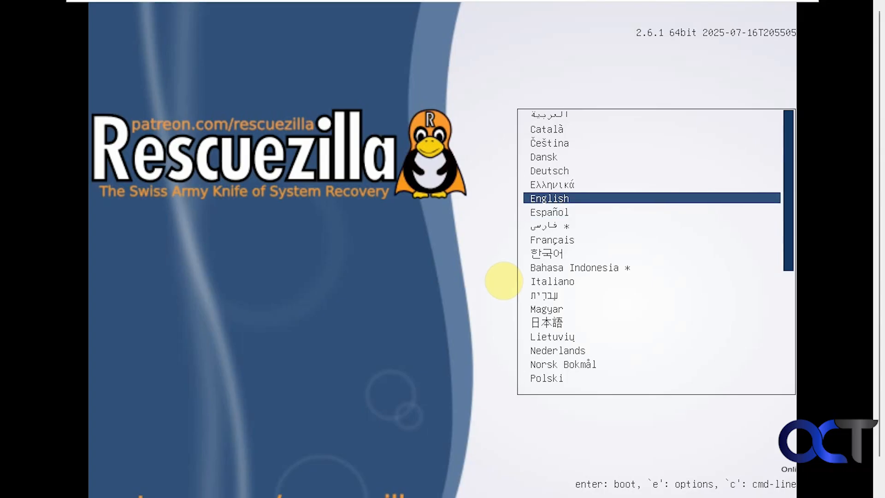
pyautogui.press('Return')
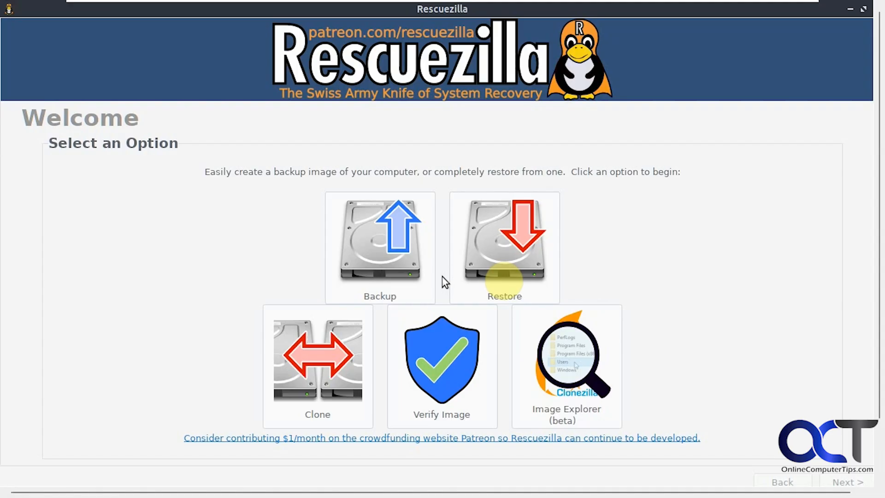
pyautogui.moveTo(511, 274)
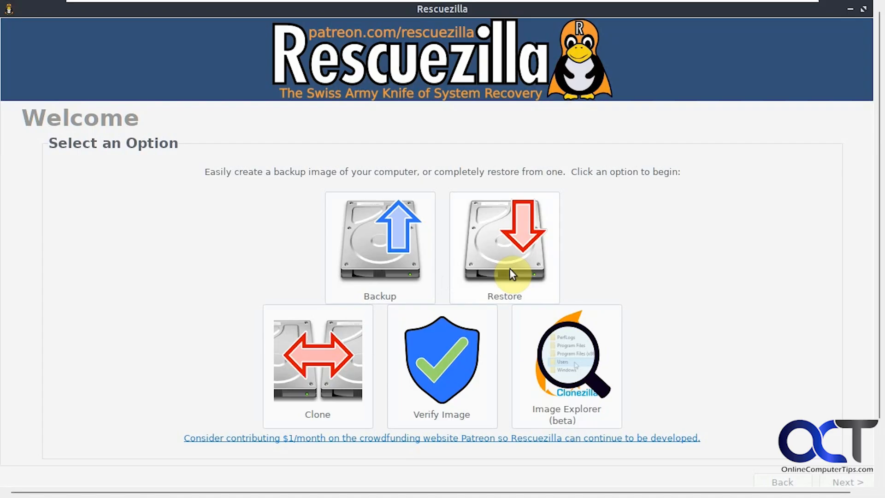
# Choose Backup on the Welcome screen to list the 80GB and 100GB source drives.
pyautogui.scroll(-3)
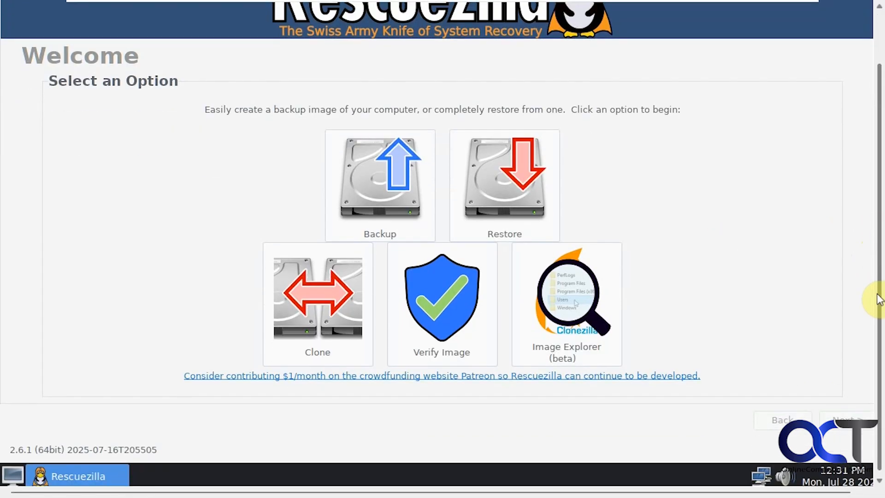
pyautogui.moveTo(317, 312)
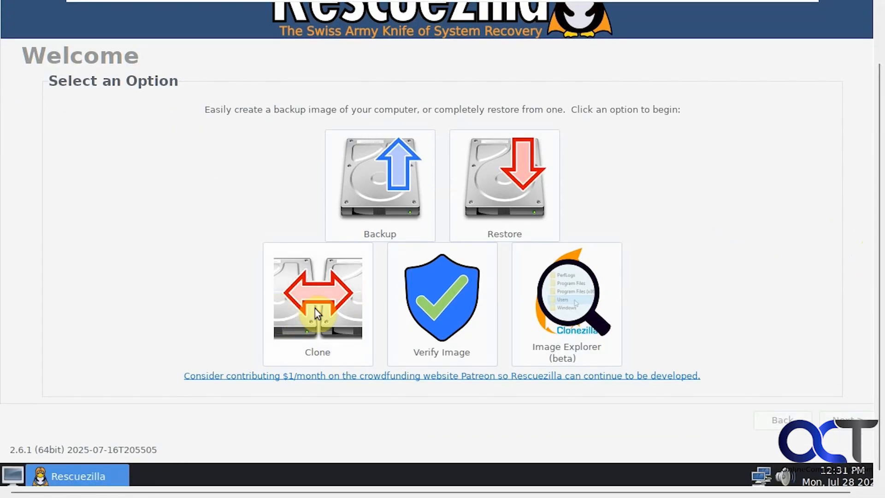
pyautogui.moveTo(381, 203)
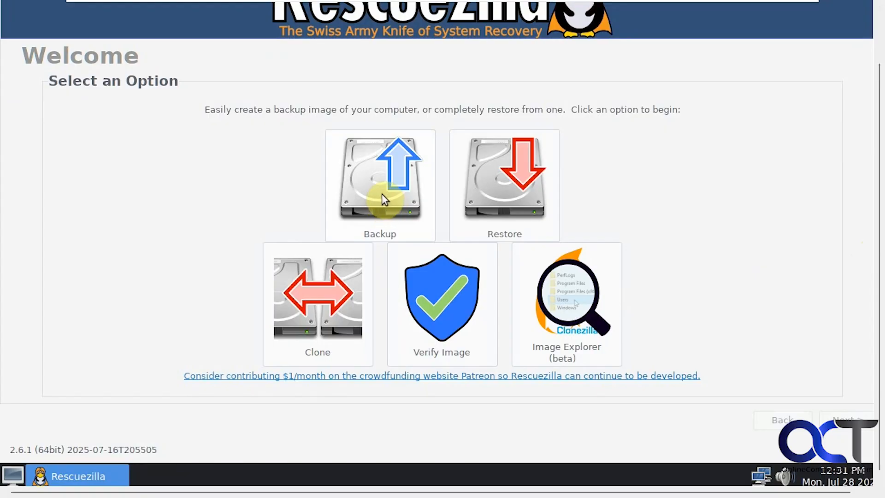
pyautogui.click(379, 185)
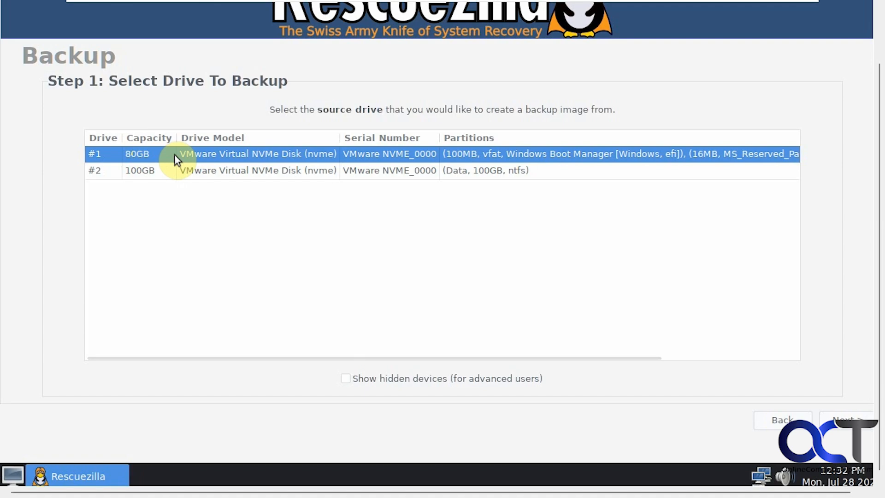
pyautogui.moveTo(210, 194)
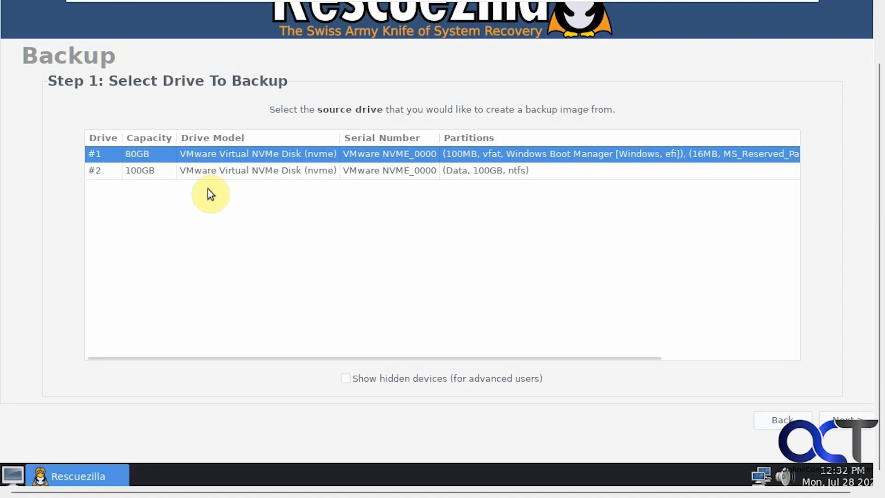
pyautogui.moveTo(604, 164)
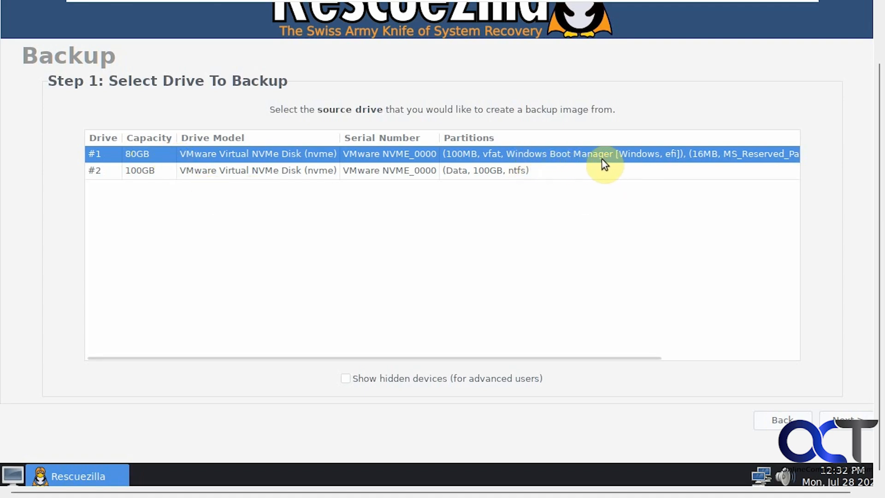
pyautogui.moveTo(609, 165)
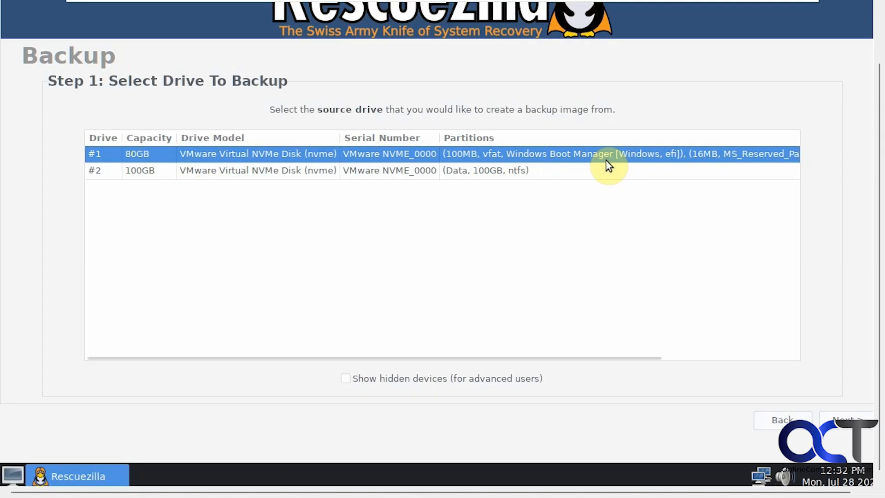
# Keep all four partitions of Drive 19 and pick Drive 20's 100GB ntfs Data partition as destination.
pyautogui.click(846, 420)
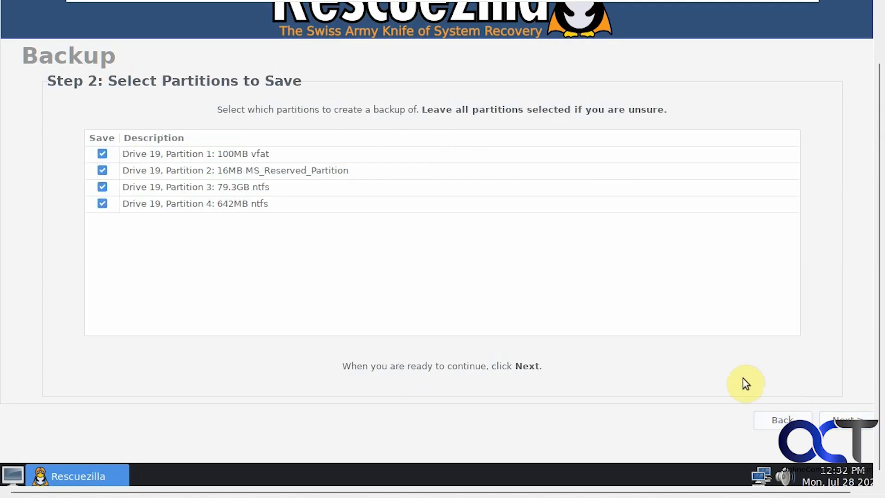
pyautogui.moveTo(301, 170)
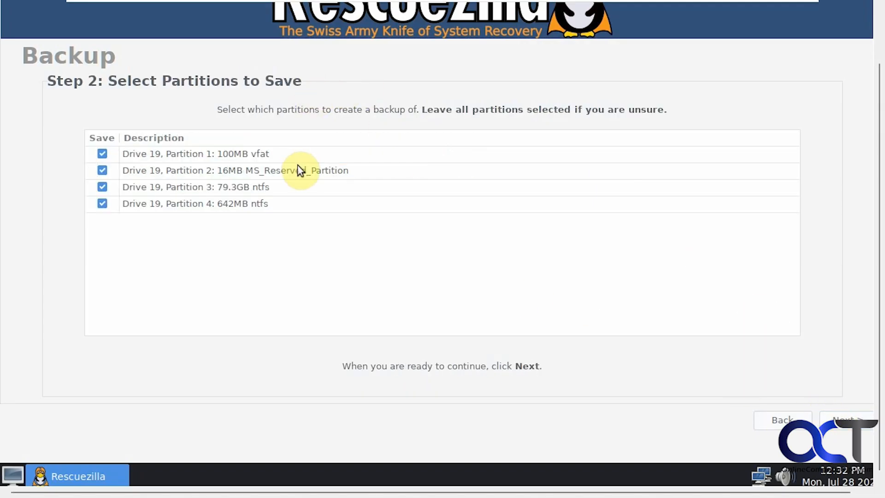
pyautogui.moveTo(293, 137)
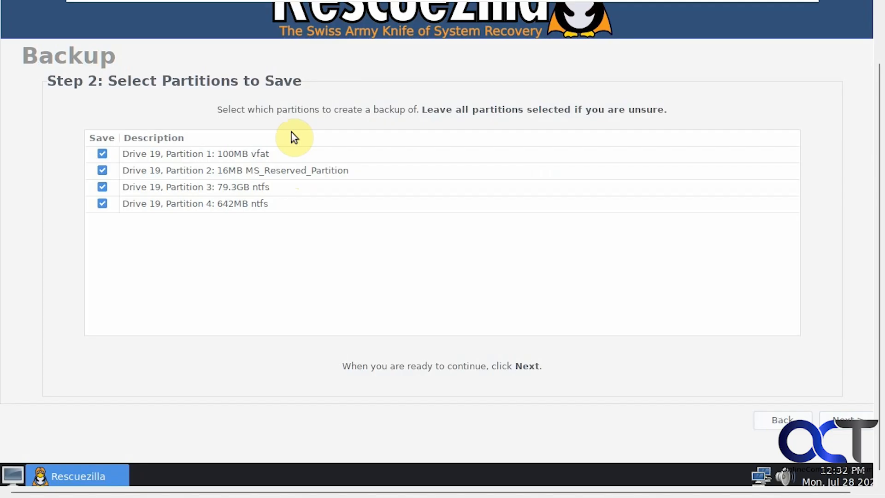
pyautogui.moveTo(460, 123)
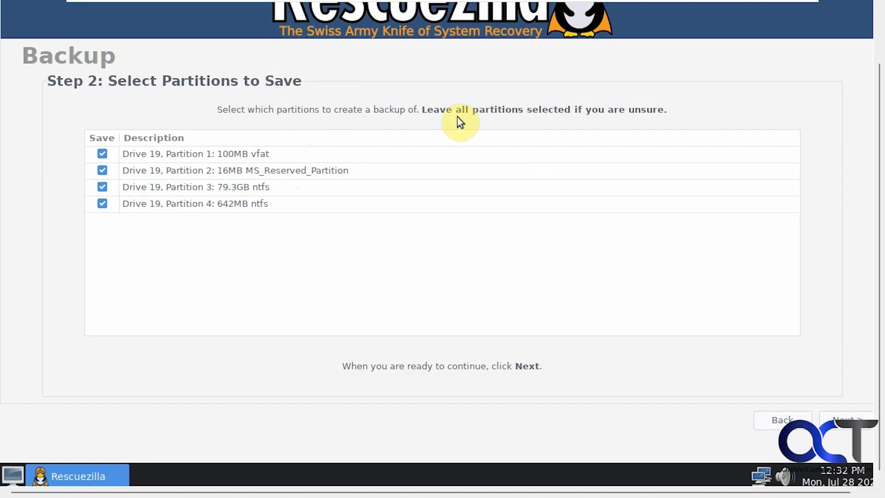
pyautogui.moveTo(351, 154)
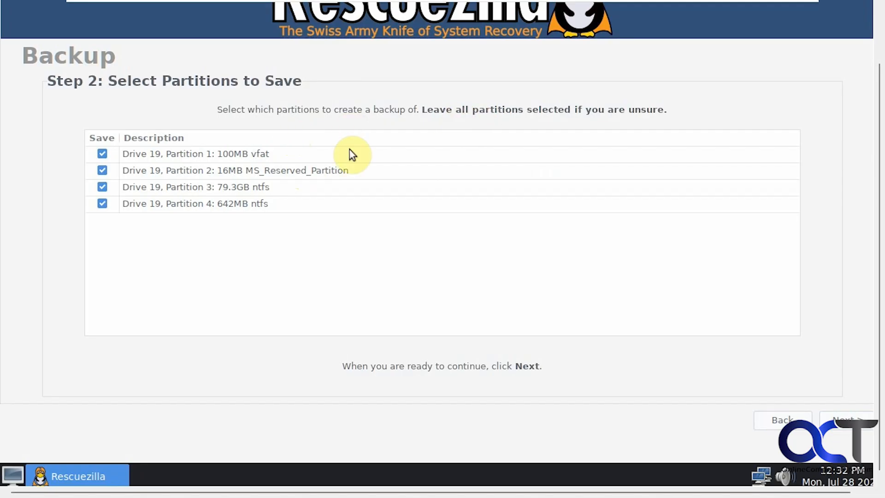
pyautogui.moveTo(231, 225)
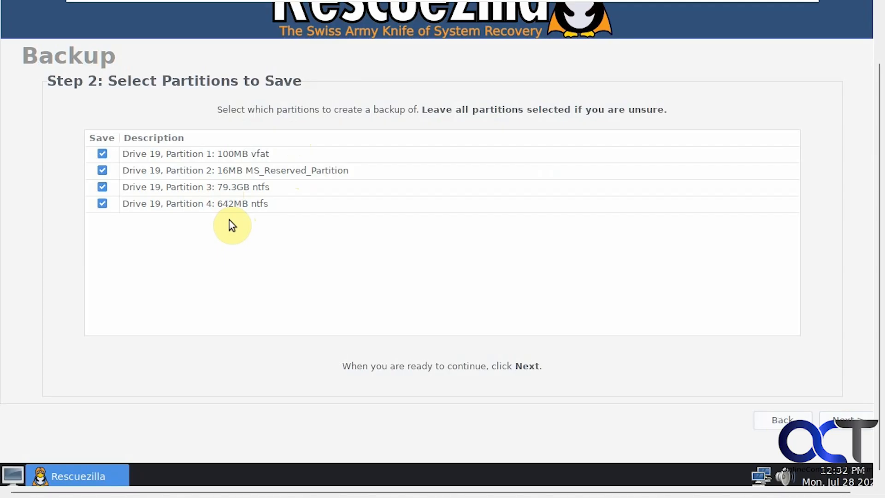
pyautogui.moveTo(248, 248)
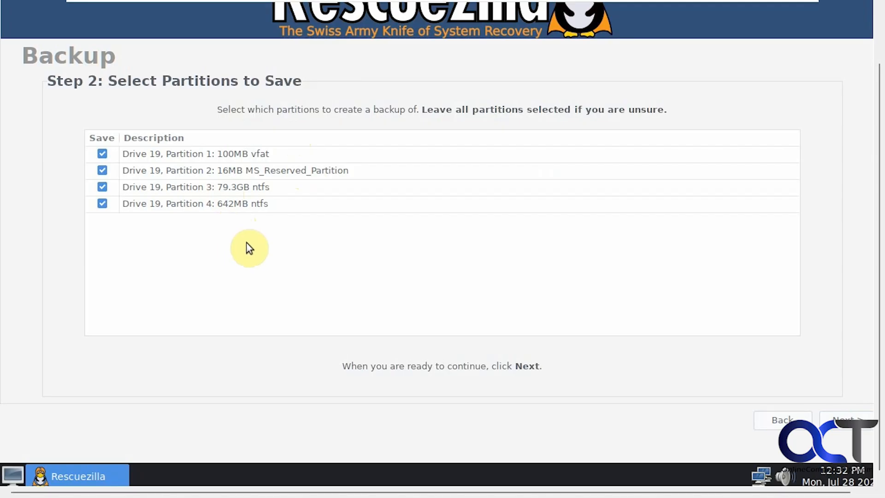
pyautogui.moveTo(302, 254)
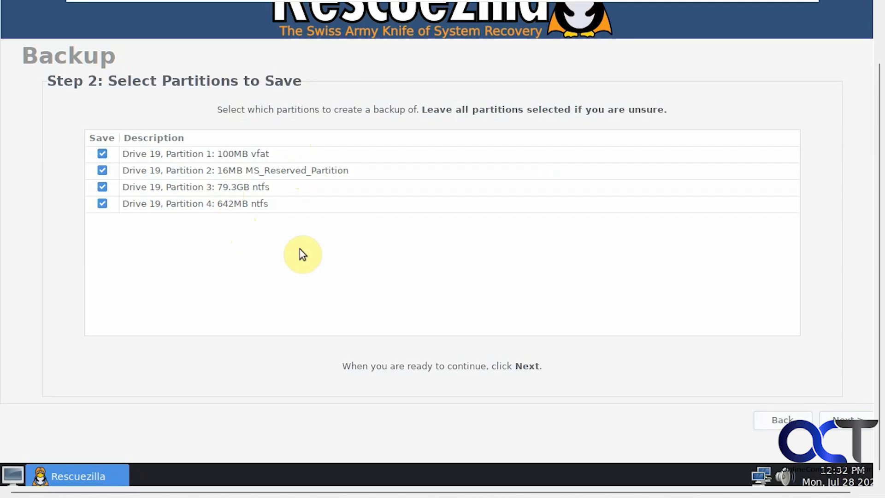
pyautogui.moveTo(846, 410)
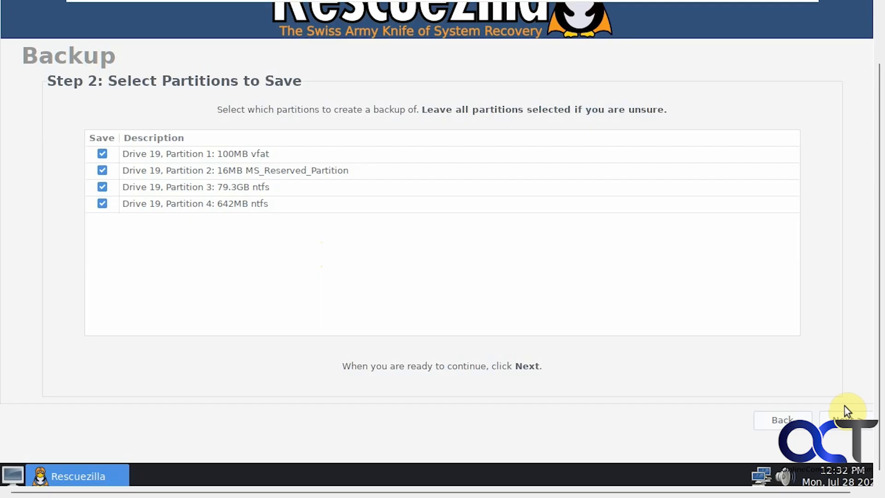
pyautogui.click(843, 421)
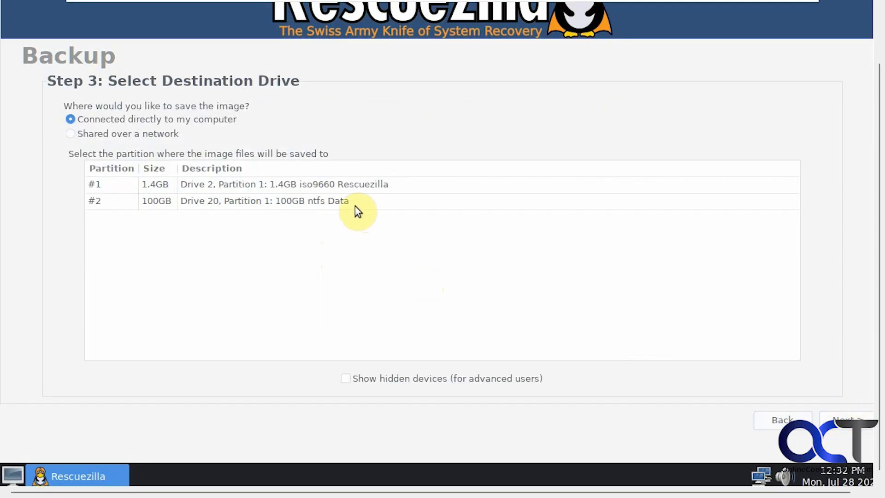
pyautogui.click(243, 200)
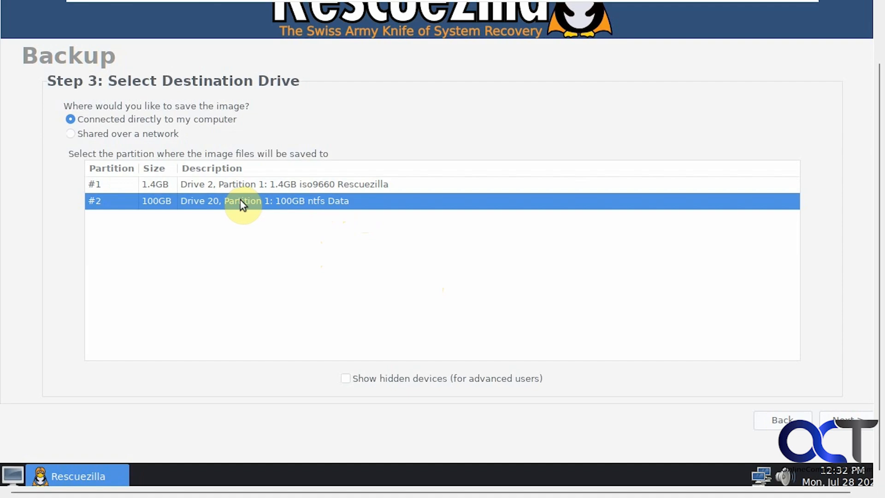
pyautogui.moveTo(226, 219)
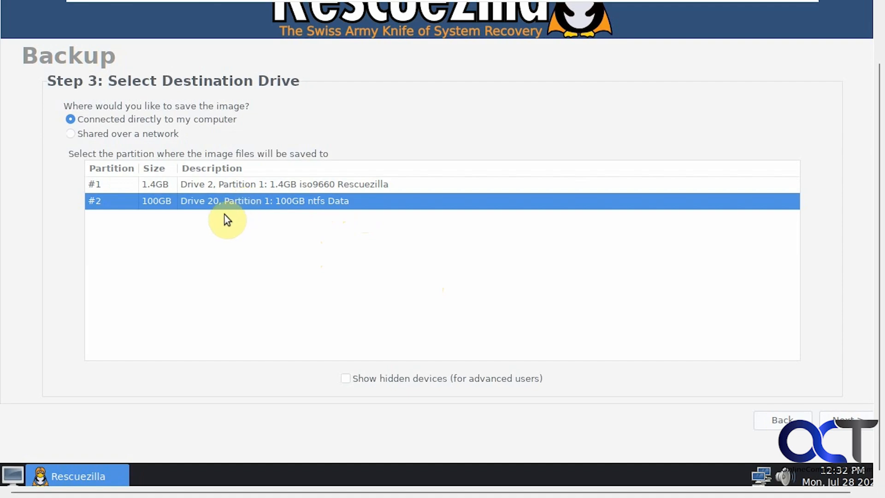
pyautogui.moveTo(172, 186)
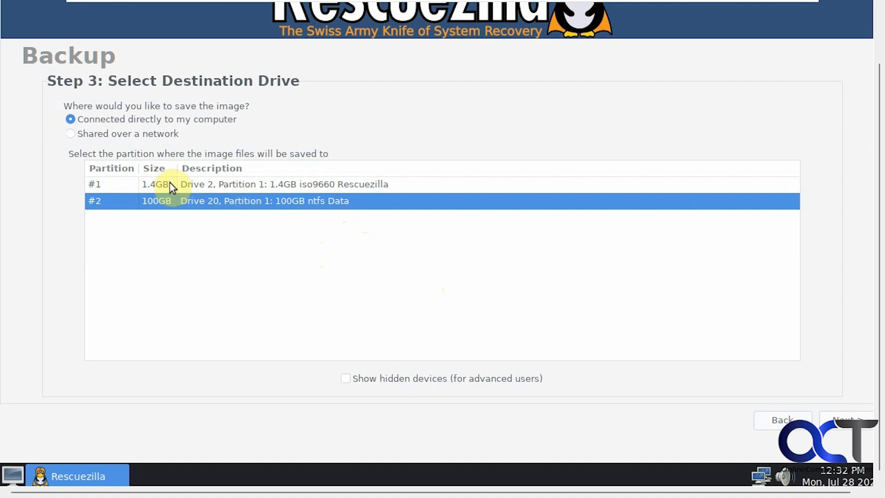
pyautogui.moveTo(197, 200)
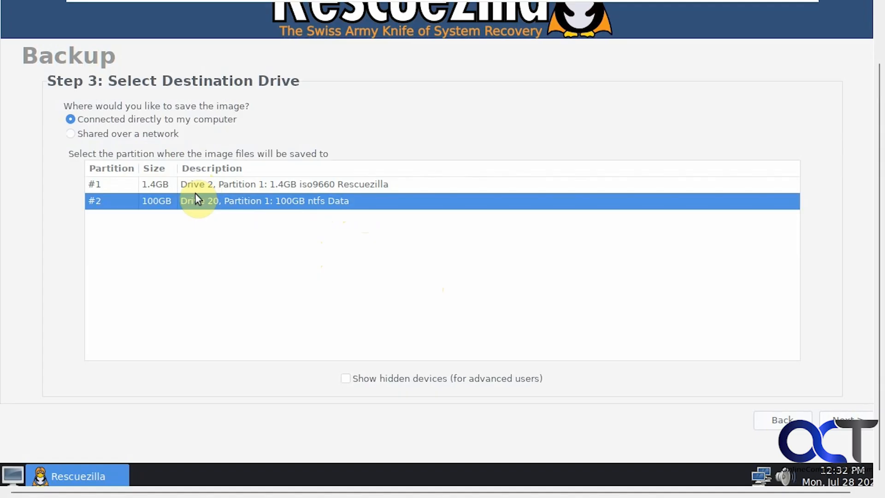
pyautogui.moveTo(362, 265)
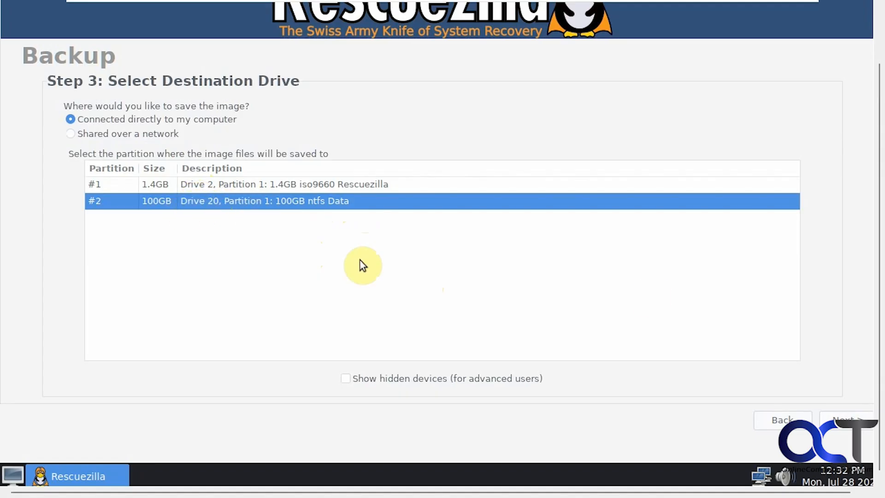
# Browse to /mnt/backup/Image Backups and accept it as the destination folder.
pyautogui.click(845, 420)
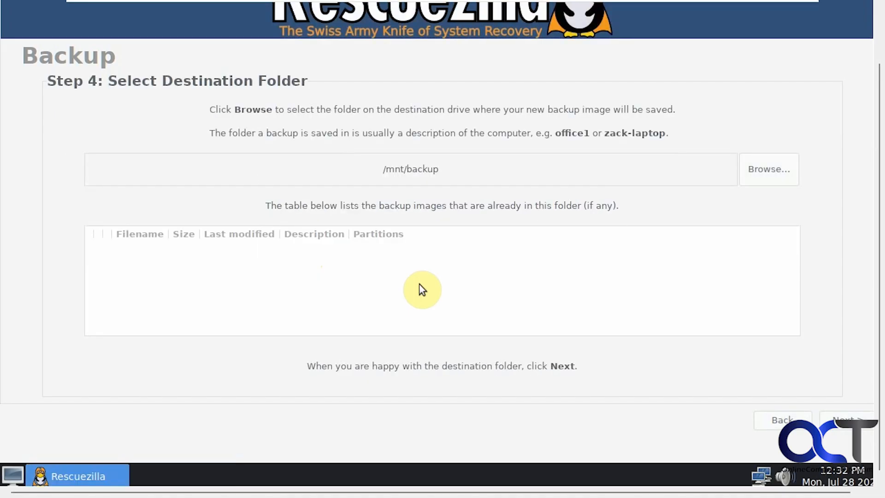
pyautogui.moveTo(418, 183)
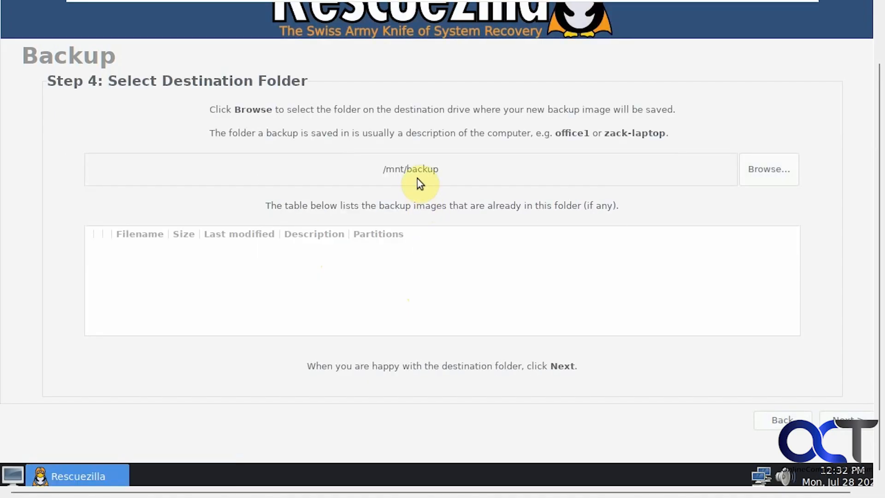
pyautogui.moveTo(709, 175)
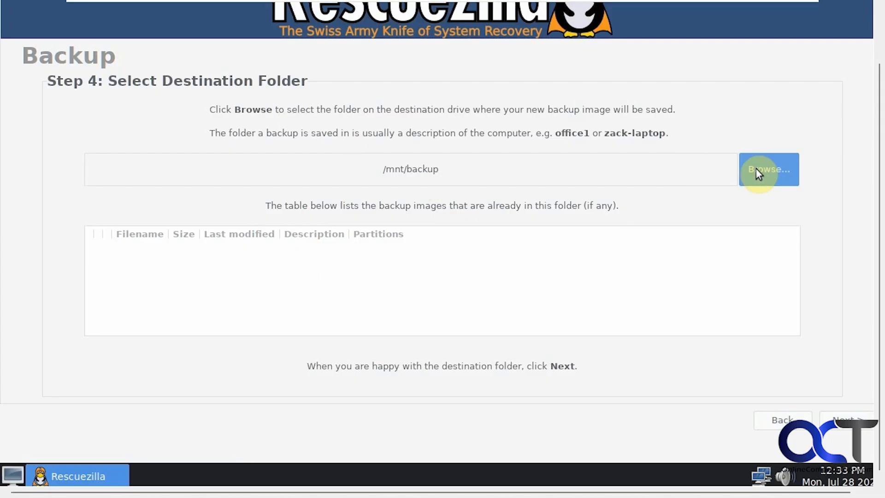
pyautogui.click(768, 170)
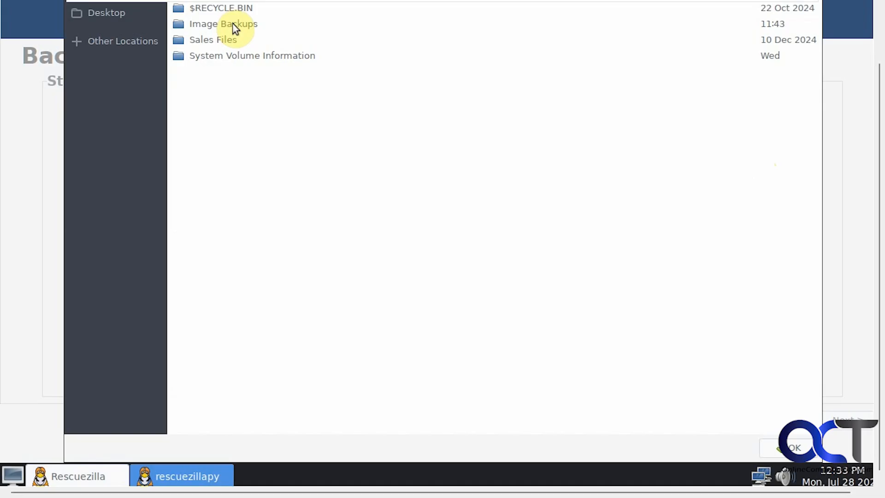
pyautogui.doubleClick(223, 24)
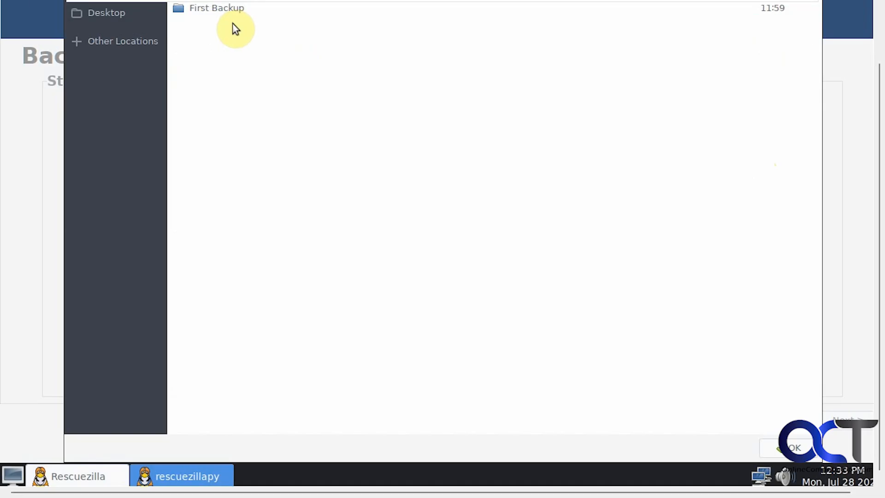
pyautogui.moveTo(880, 296)
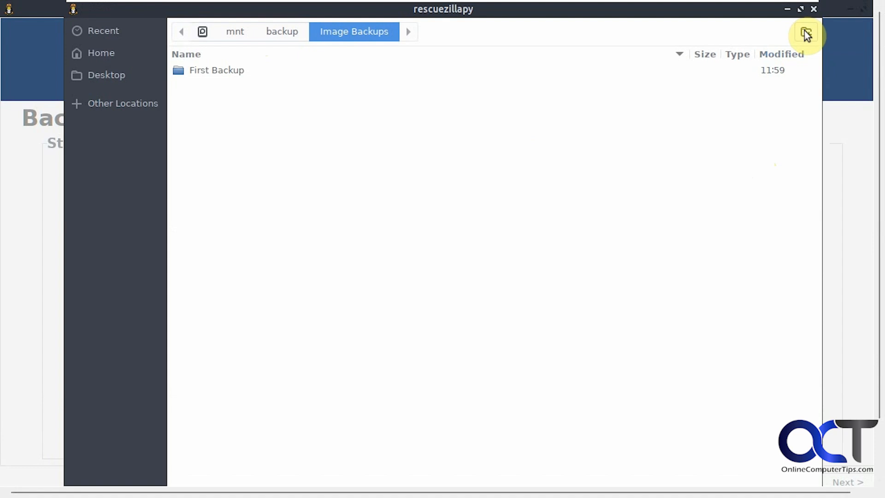
pyautogui.moveTo(805, 32)
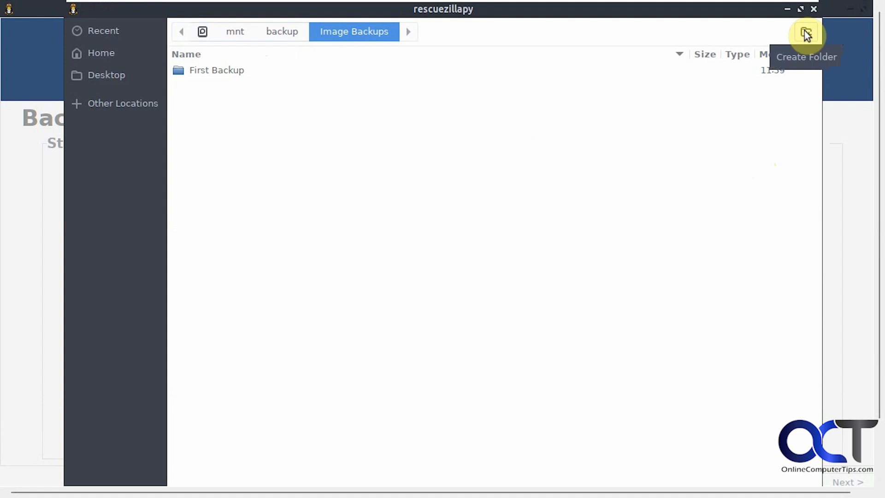
pyautogui.moveTo(351, 57)
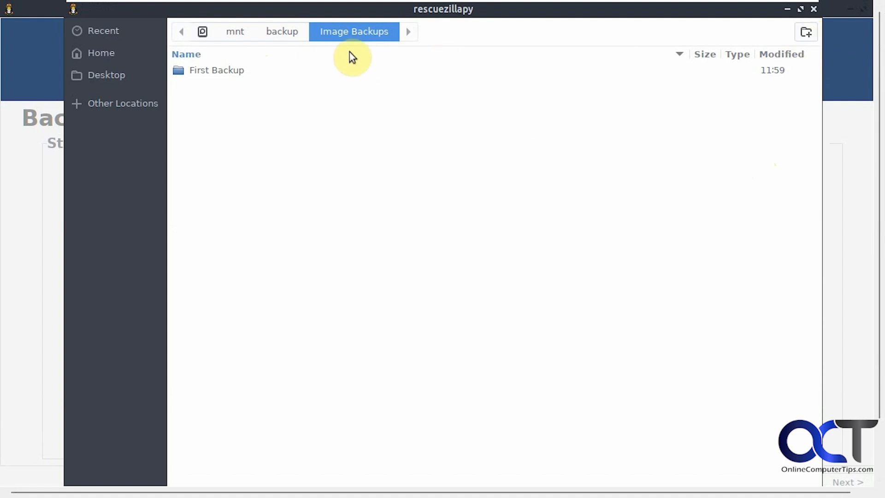
pyautogui.click(281, 31)
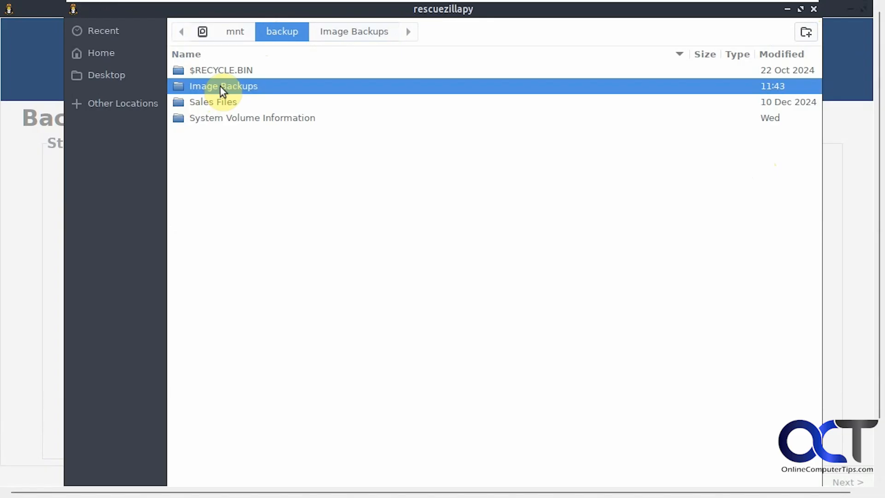
pyautogui.doubleClick(223, 86)
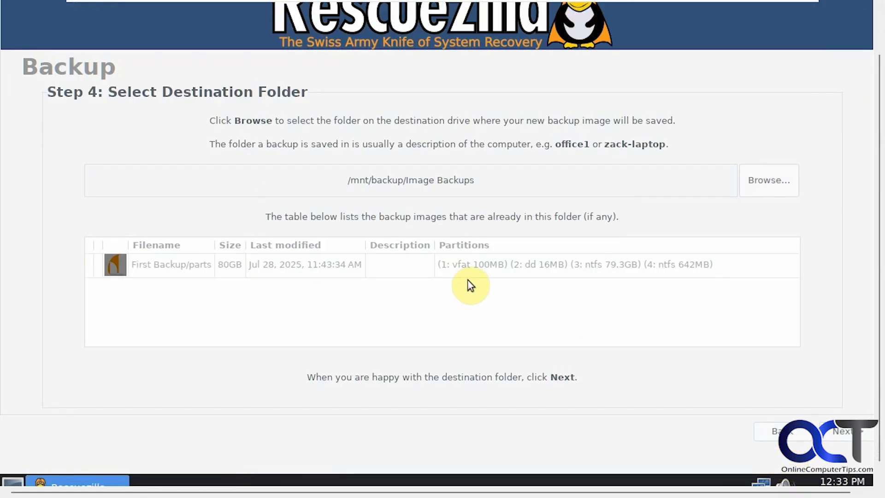
pyautogui.moveTo(412, 282)
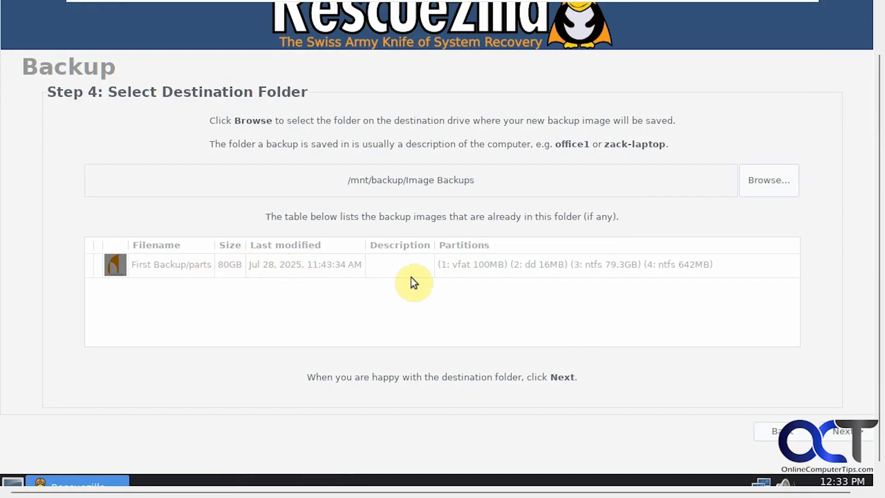
pyautogui.click(844, 430)
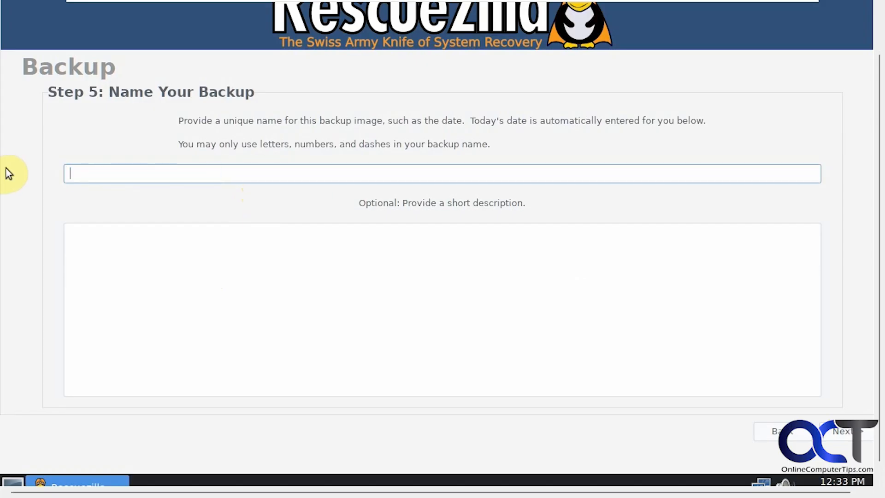
# Name the backup image 'Second Backup' and continue to the compression step.
pyautogui.write('Second Backup')
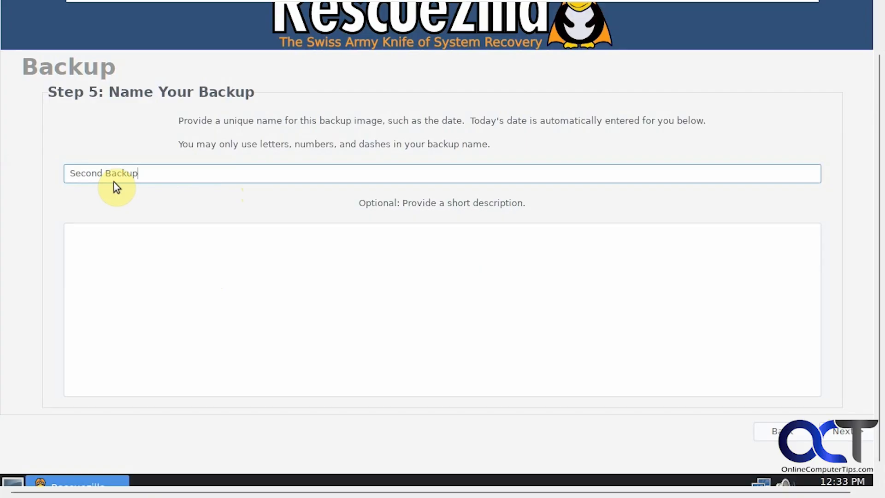
pyautogui.moveTo(379, 256)
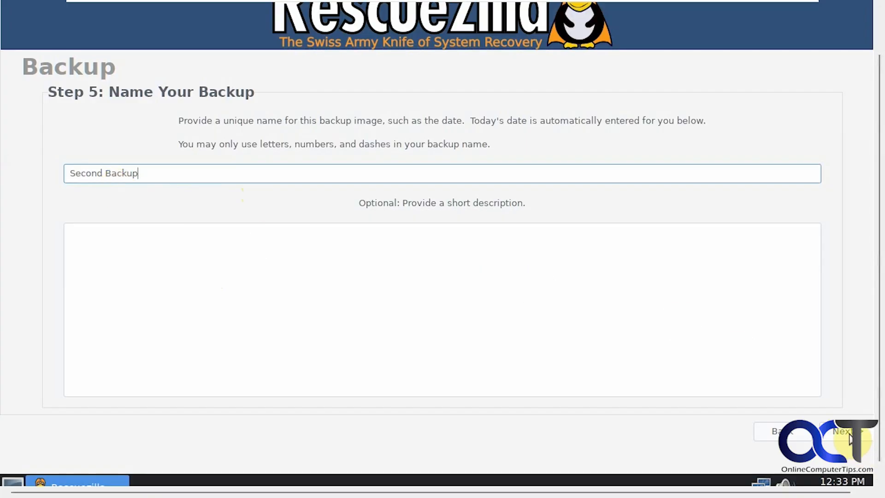
pyautogui.click(843, 431)
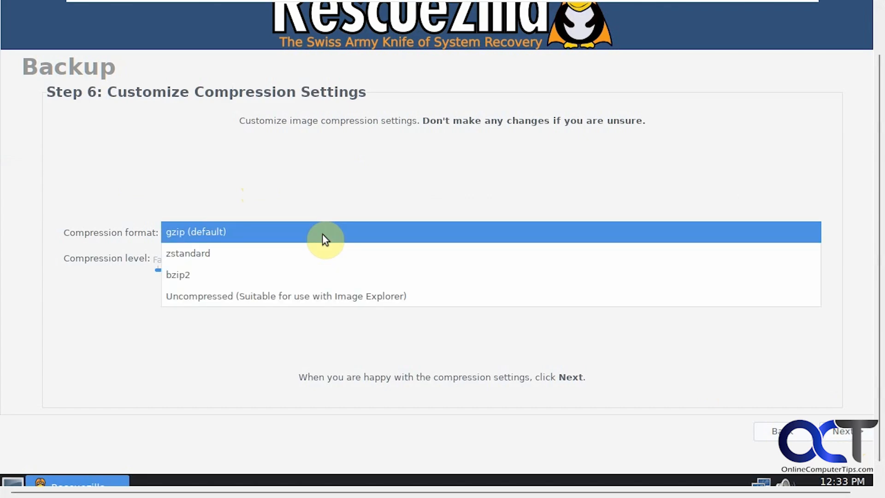
pyautogui.moveTo(245, 331)
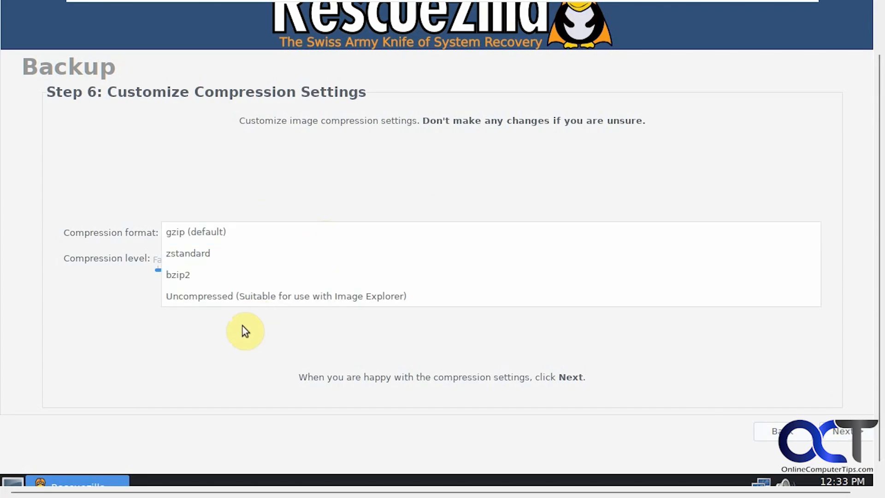
# Keep gzip compression at level 6 and advance to the Step 7 confirmation summary.
pyautogui.click(195, 231)
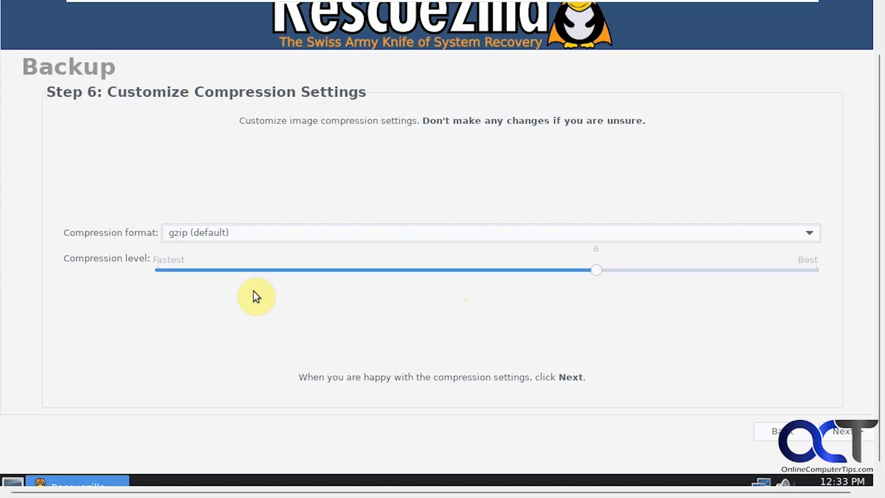
pyautogui.moveTo(555, 297)
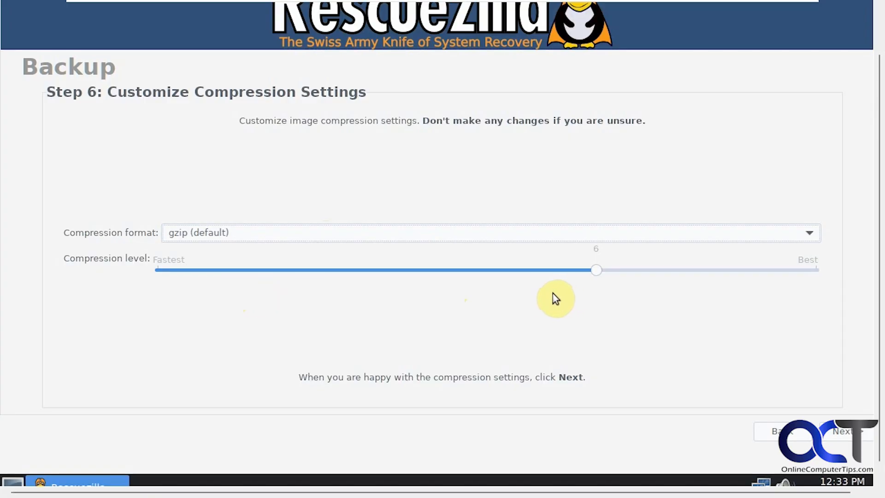
pyautogui.moveTo(630, 312)
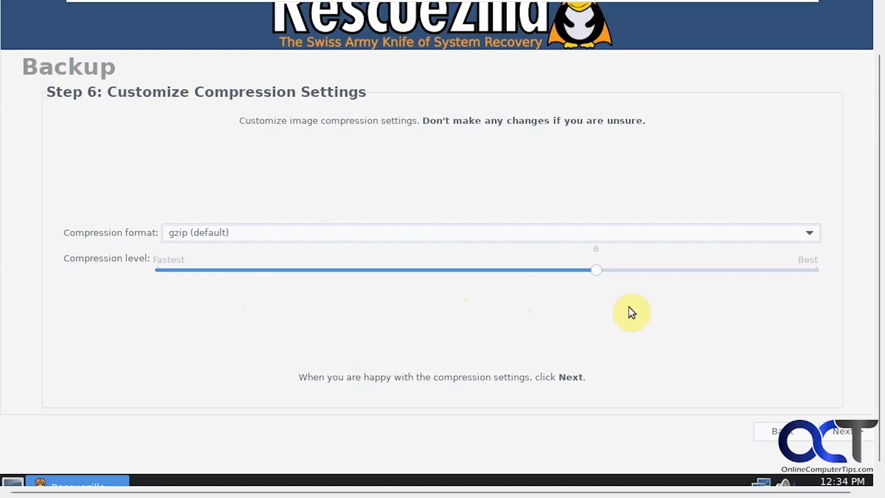
pyautogui.click(843, 430)
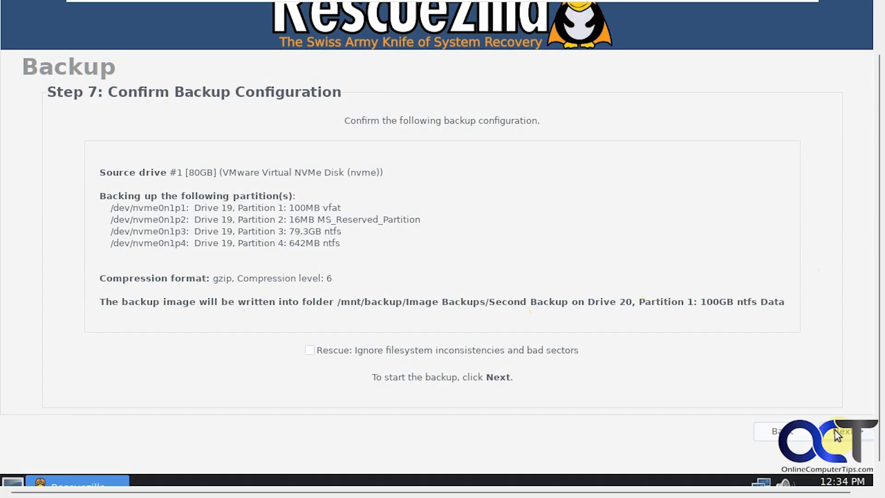
pyautogui.moveTo(451, 204)
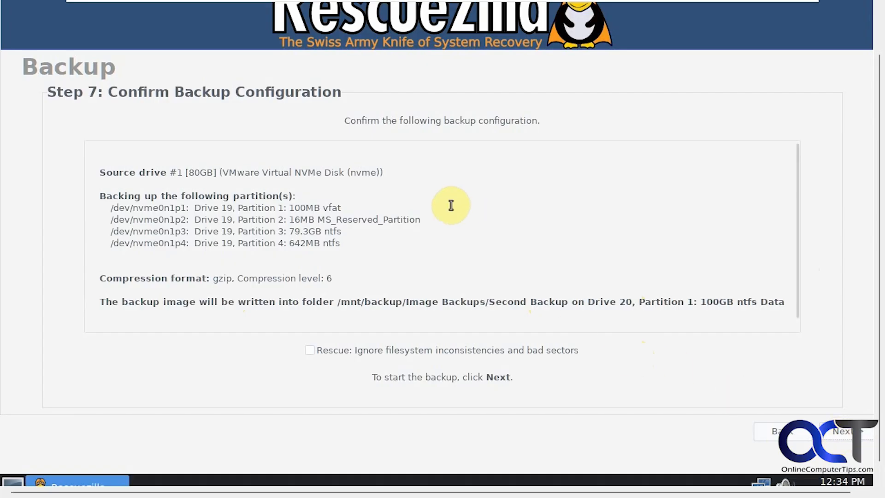
pyautogui.moveTo(209, 219)
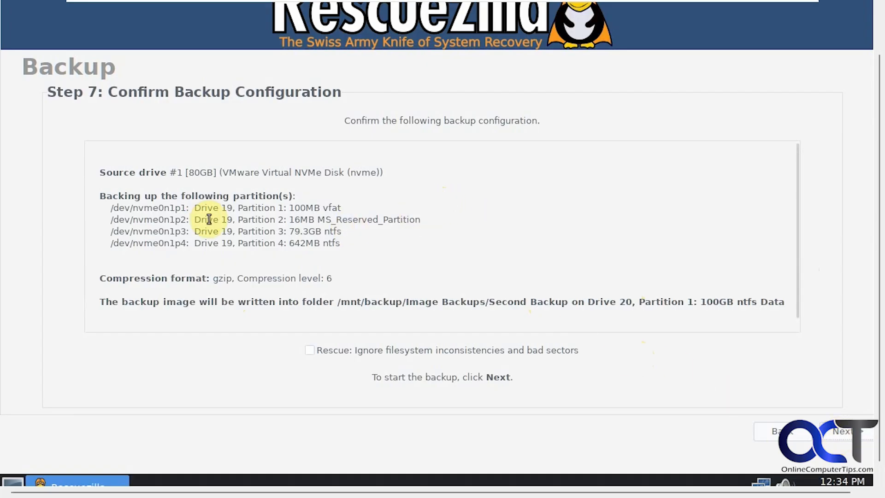
pyautogui.moveTo(252, 282)
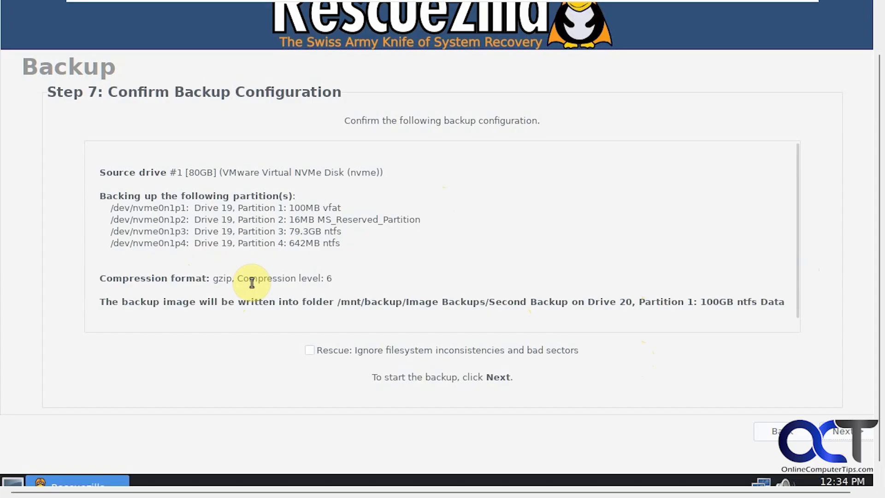
pyautogui.moveTo(445, 305)
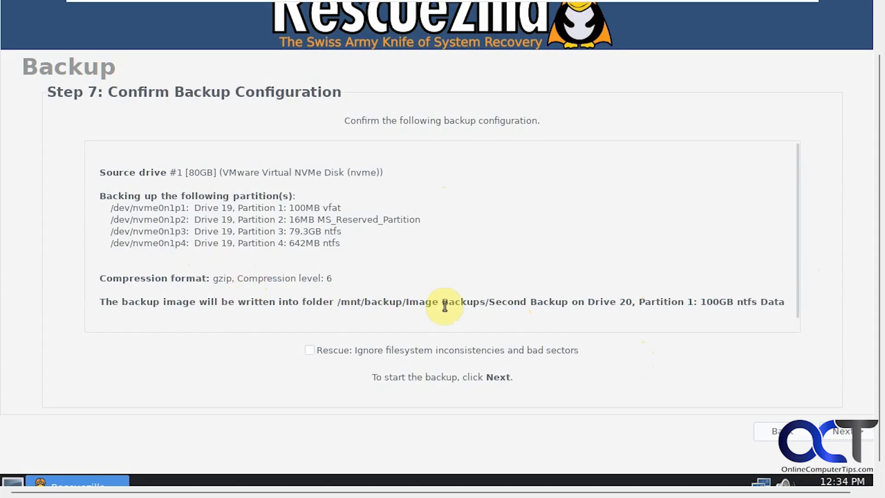
pyautogui.moveTo(816, 376)
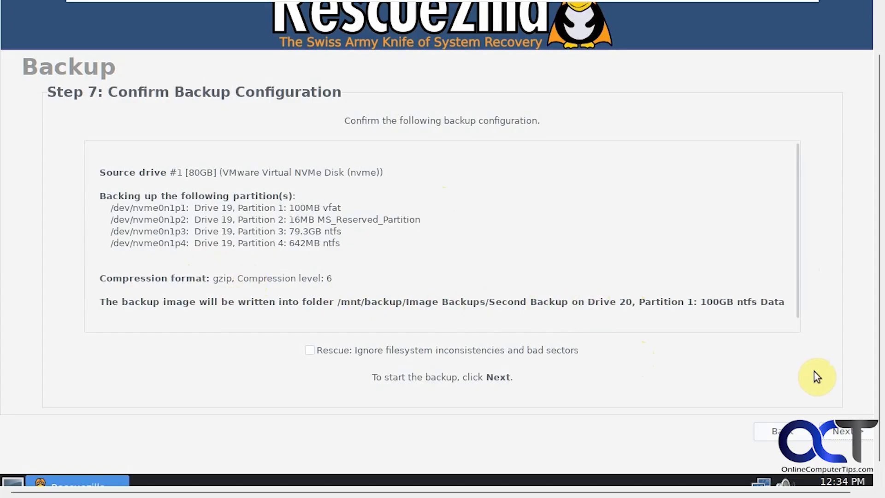
# Launch the backup of all four partitions into Image Backups/Second Backup with Rescue unchecked.
pyautogui.click(843, 430)
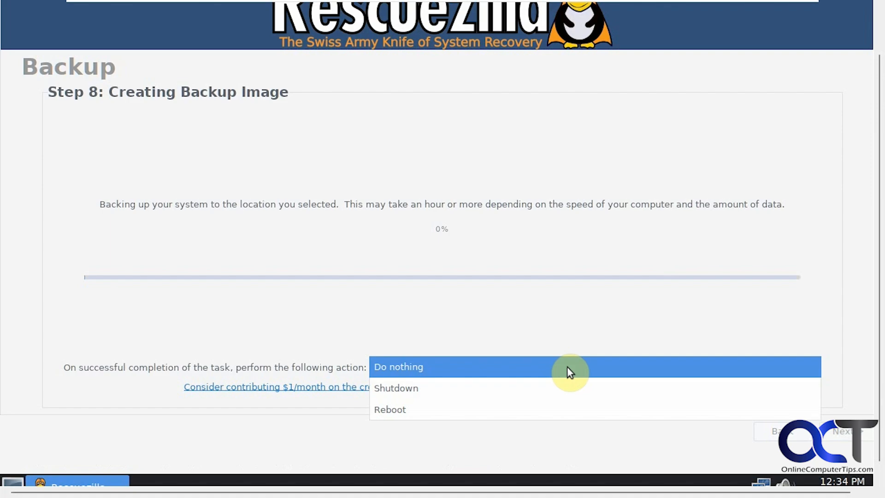
# Set the after-completion action to Do nothing while the backup runs to success.
pyautogui.click(398, 366)
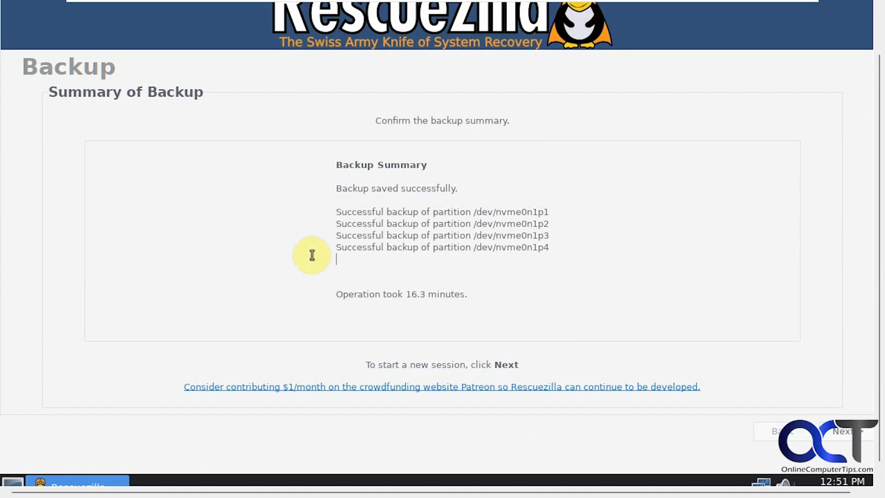
pyautogui.moveTo(413, 298)
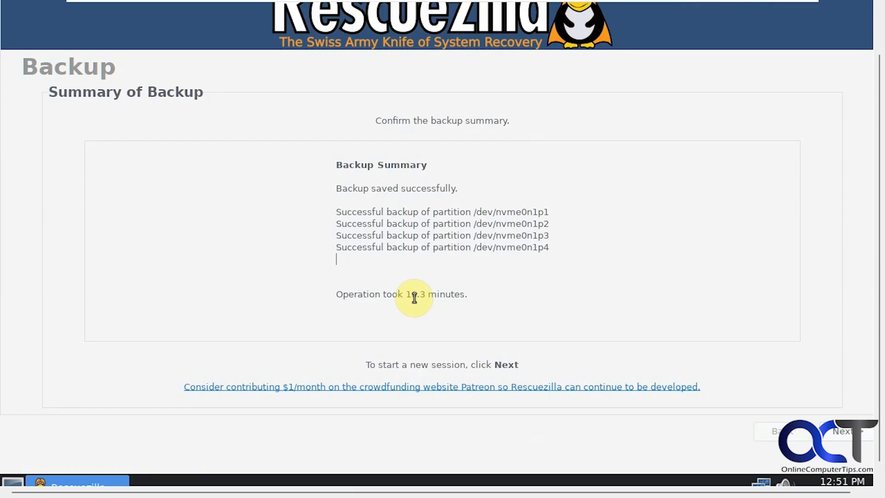
pyautogui.moveTo(319, 246)
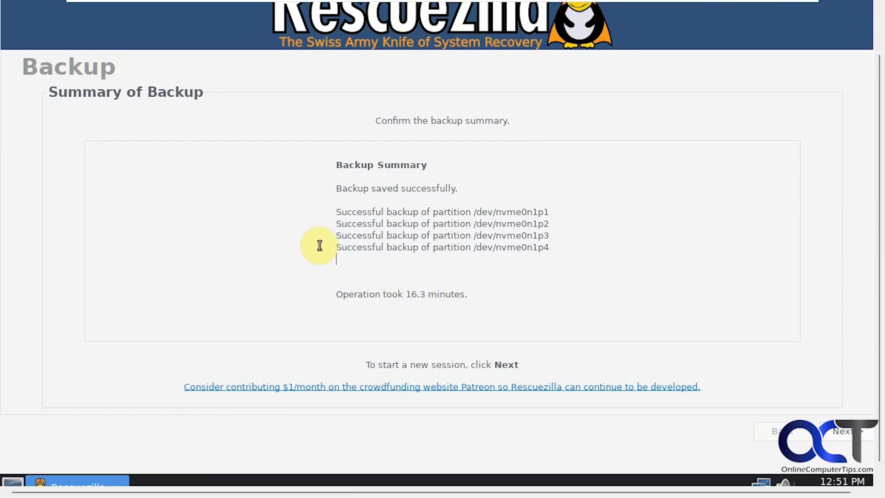
pyautogui.moveTo(666, 320)
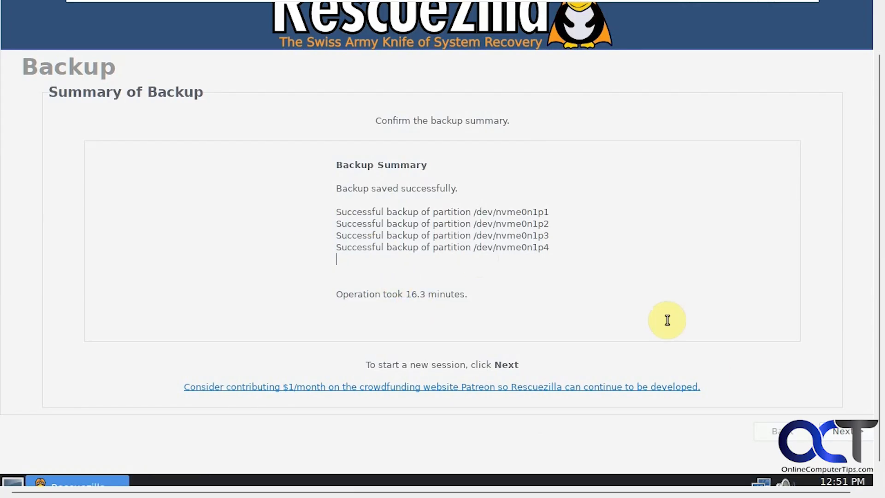
# Finish the backup summary, return to Welcome and shut down the rescue system from the main menu.
pyautogui.click(843, 431)
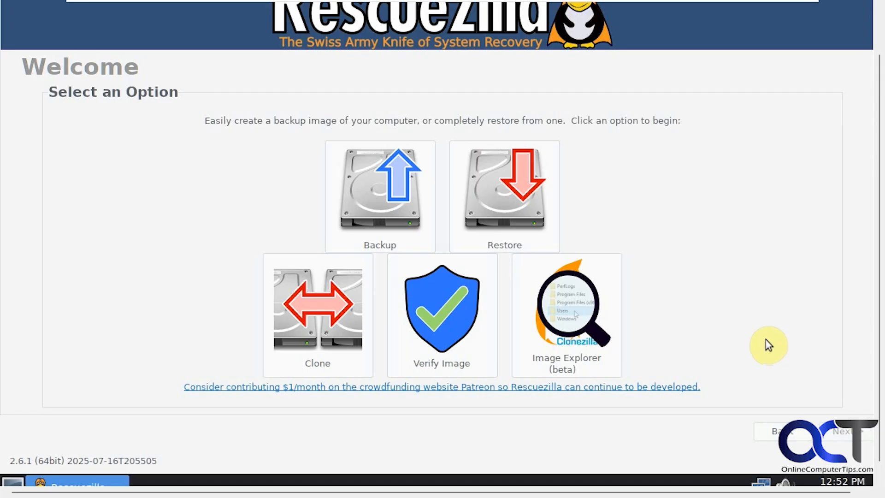
pyautogui.moveTo(878, 311)
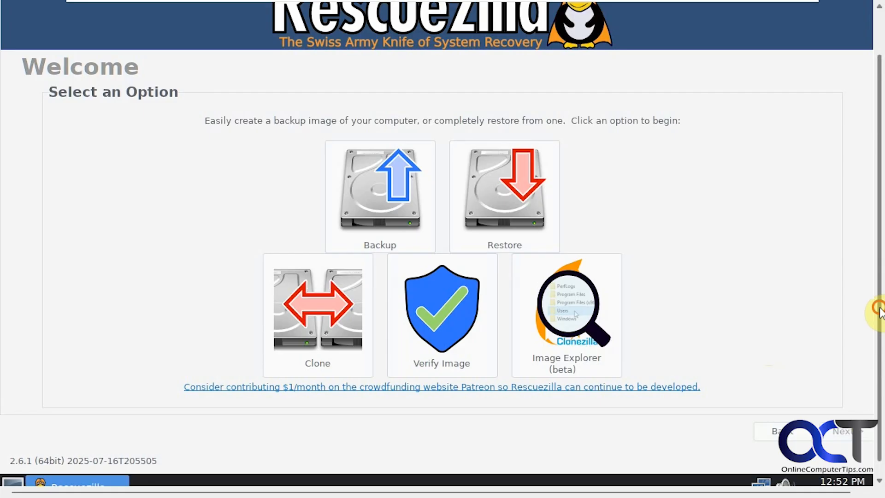
pyautogui.click(12, 484)
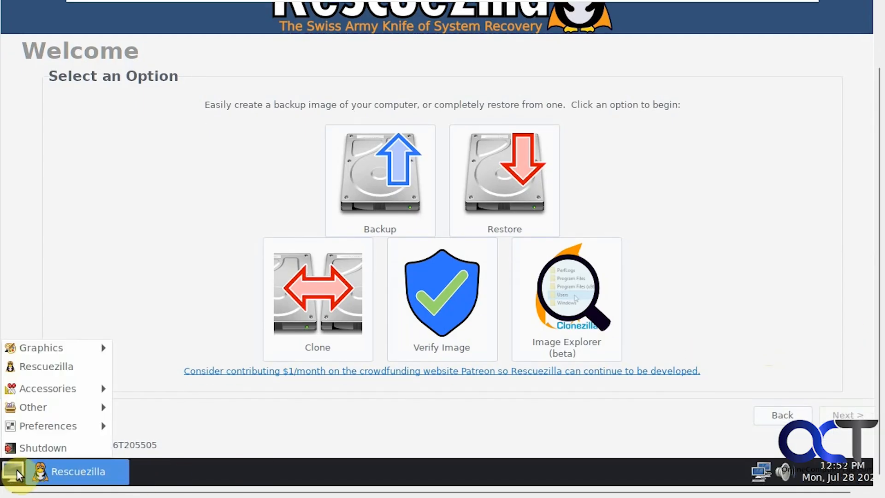
pyautogui.click(44, 448)
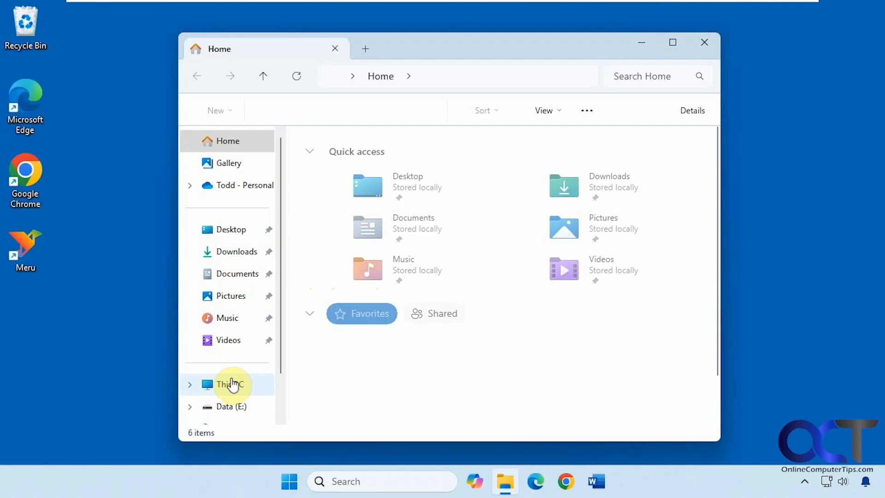
# Verify Image Backups on Data (E:) now holds First Backup and Second Backup, then close Explorer.
pyautogui.click(228, 407)
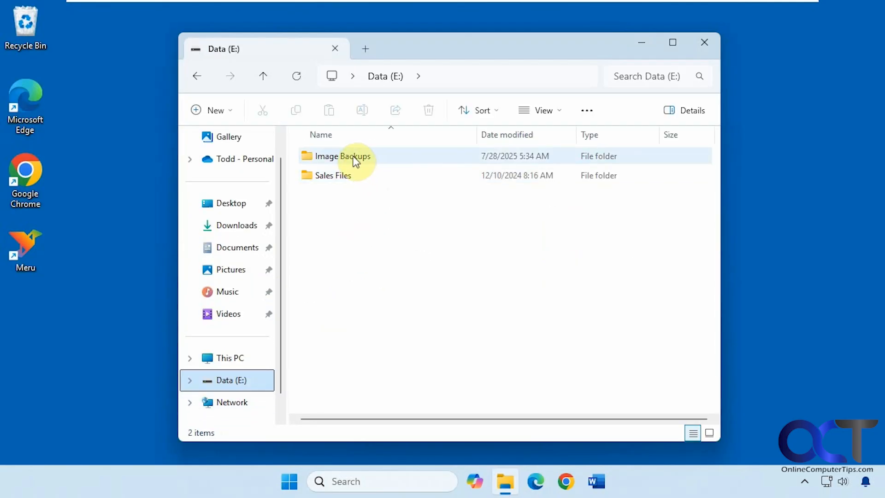
pyautogui.doubleClick(343, 156)
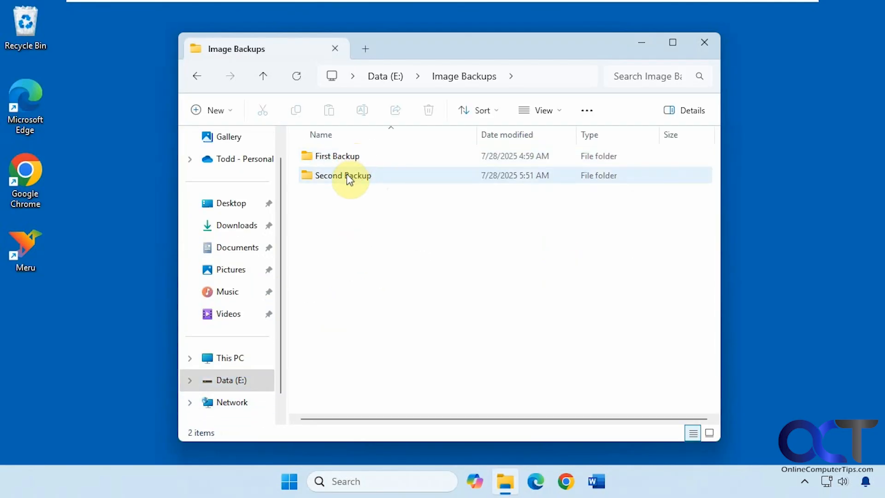
pyautogui.rightClick(342, 175)
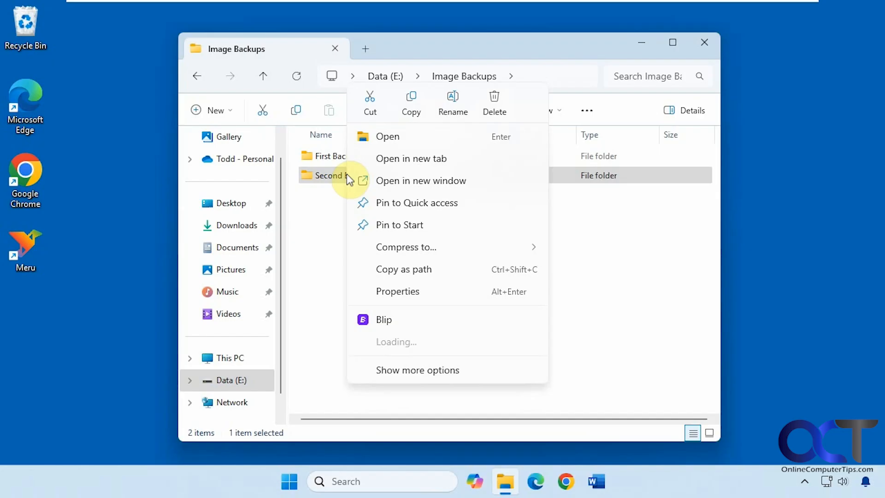
pyautogui.click(396, 291)
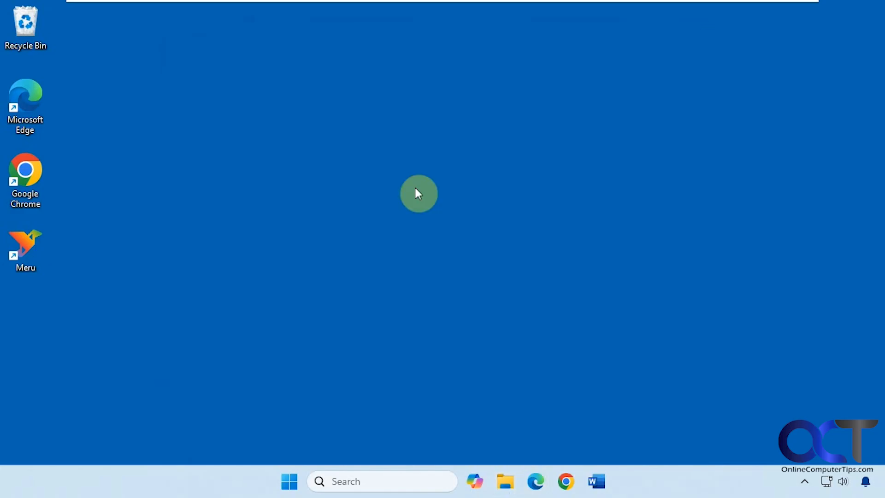
# Create a new text document on the Windows desktop via the context menu.
pyautogui.rightClick(418, 194)
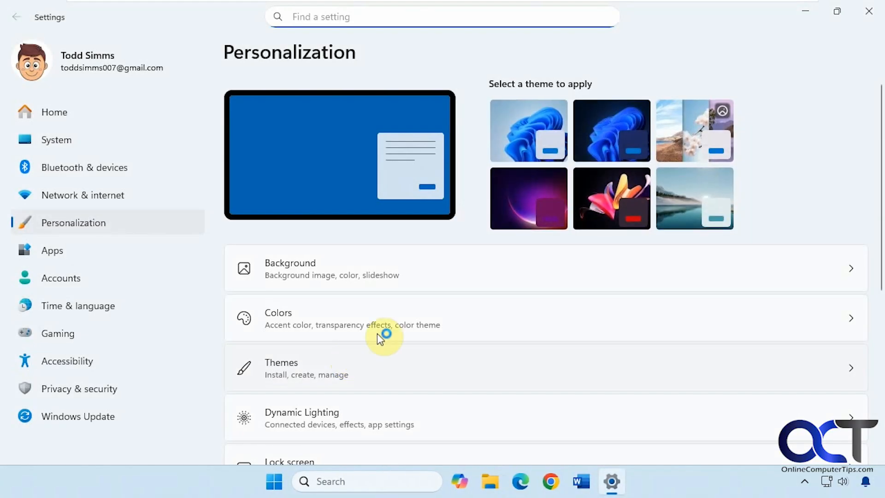
pyautogui.click(528, 130)
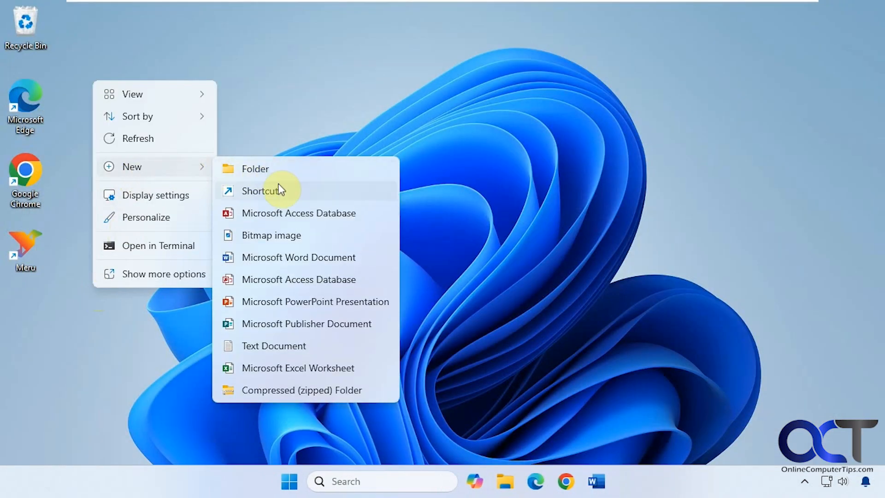
pyautogui.click(273, 345)
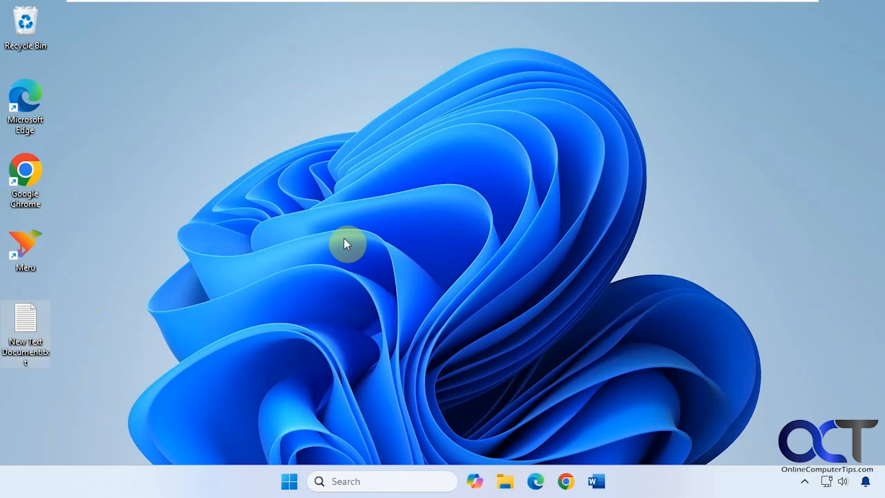
pyautogui.moveTo(293, 225)
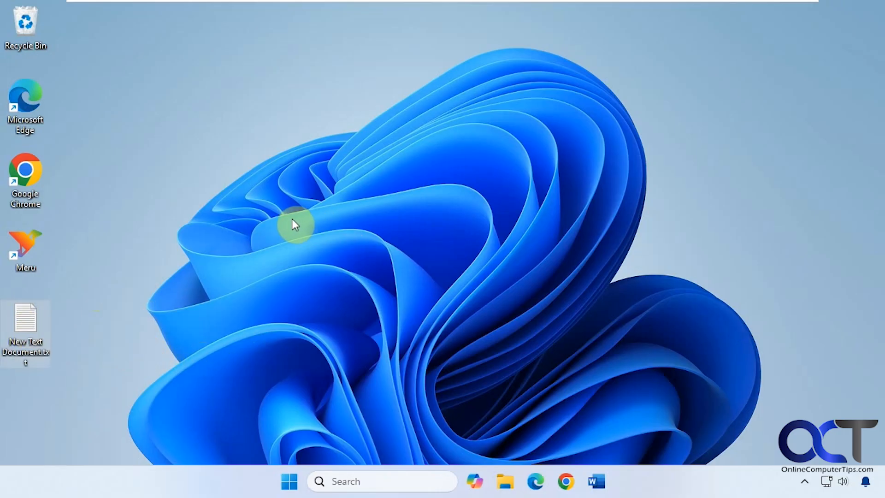
pyautogui.moveTo(429, 251)
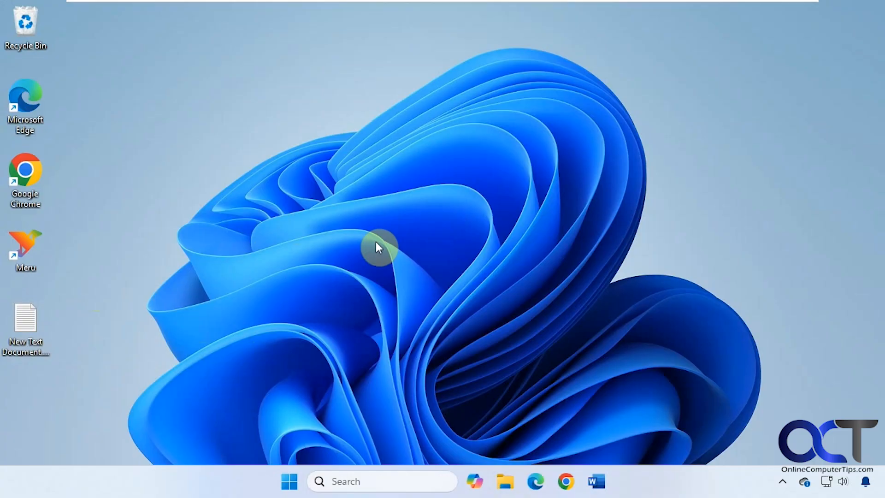
# Restart the computer from the Start menu so it boots into Rescuezilla.
pyautogui.click(289, 481)
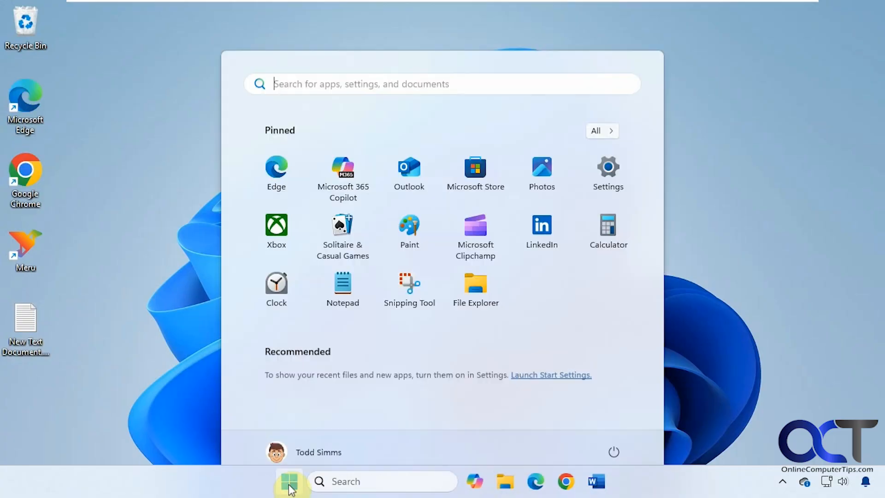
pyautogui.click(613, 451)
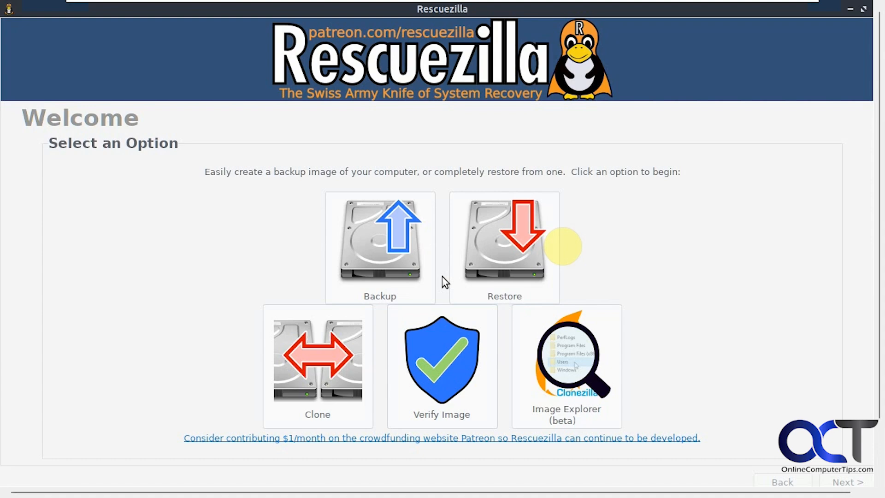
pyautogui.moveTo(666, 267)
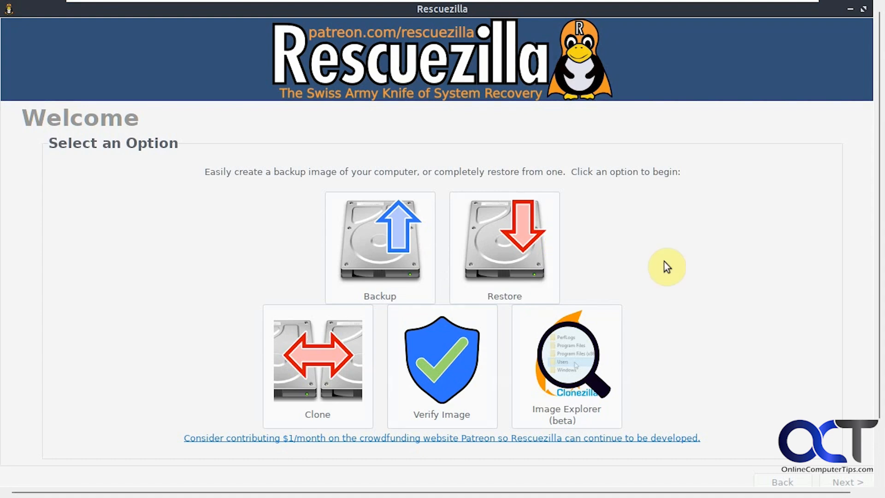
pyautogui.moveTo(504, 243)
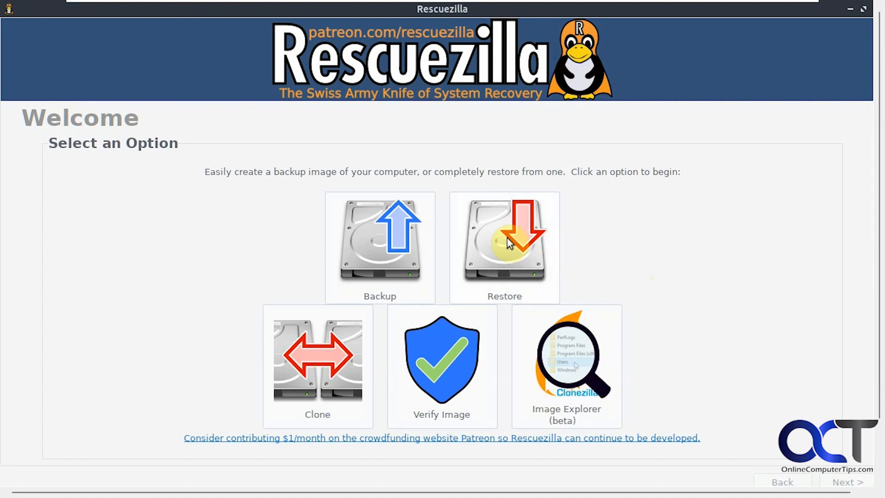
# Choose Restore on the Rescuezilla Welcome screen to start the restore wizard.
pyautogui.click(503, 247)
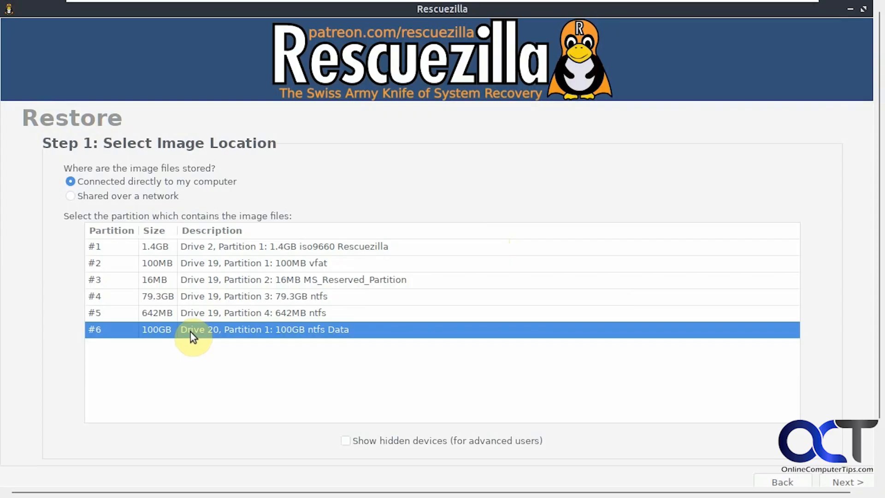
pyautogui.moveTo(846, 481)
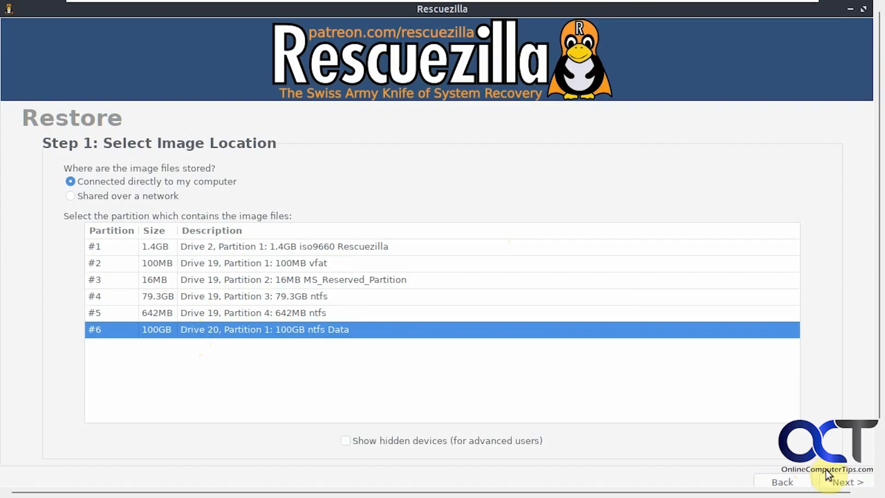
# Load /mnt/backup/Image Backups/Second Backup from the 100GB Data partition as the restore image.
pyautogui.click(846, 482)
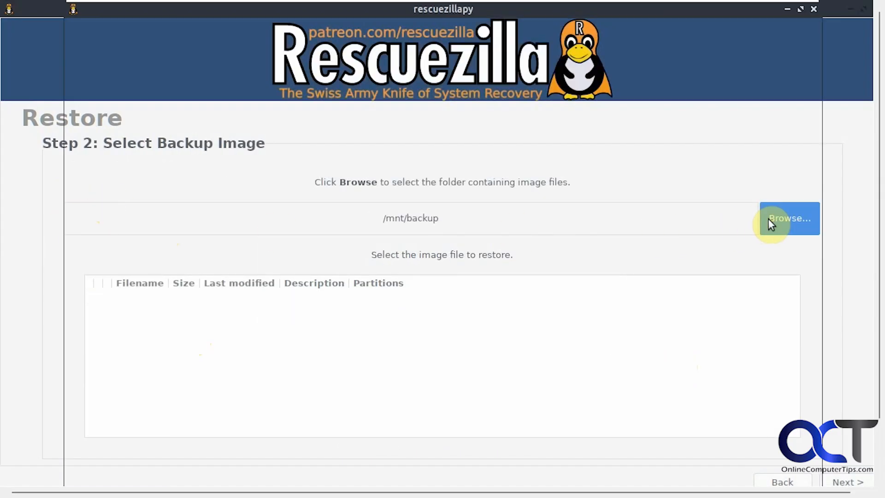
pyautogui.click(789, 218)
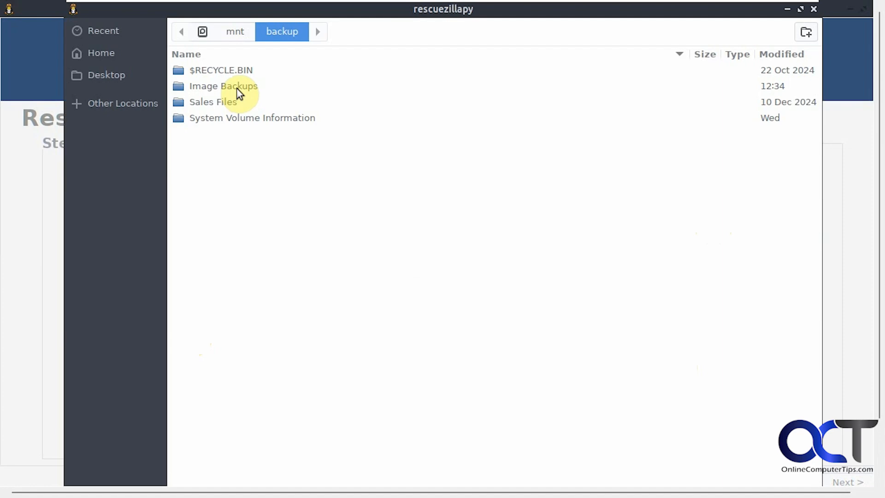
pyautogui.doubleClick(223, 85)
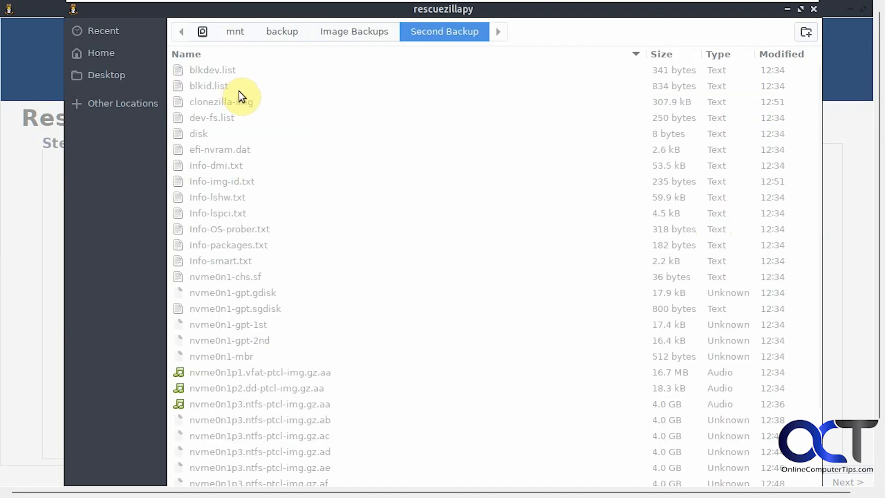
pyautogui.scroll(-3)
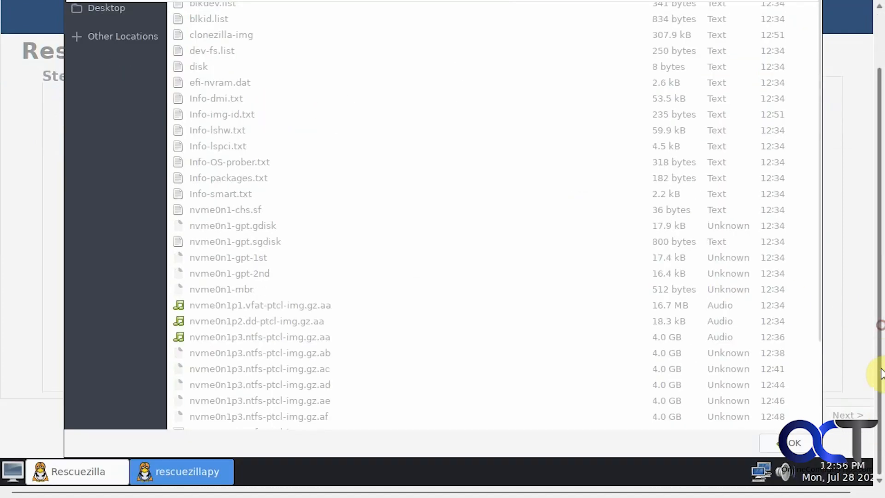
pyautogui.click(794, 443)
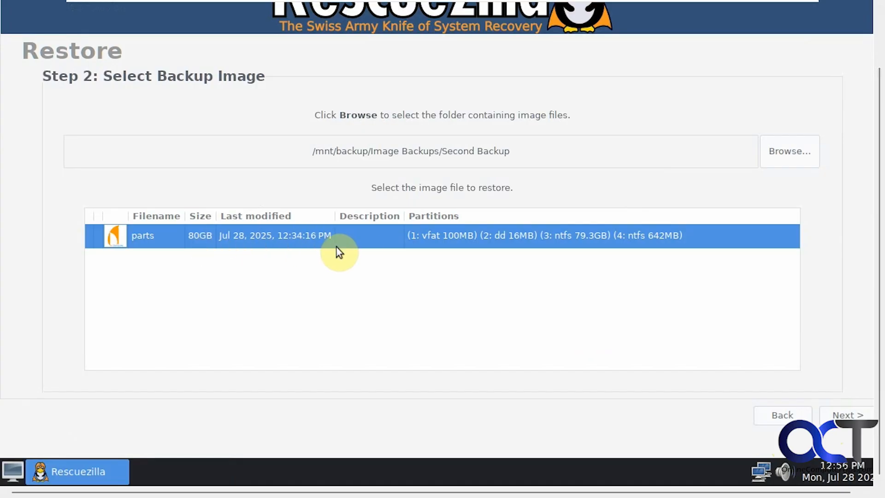
pyautogui.moveTo(738, 343)
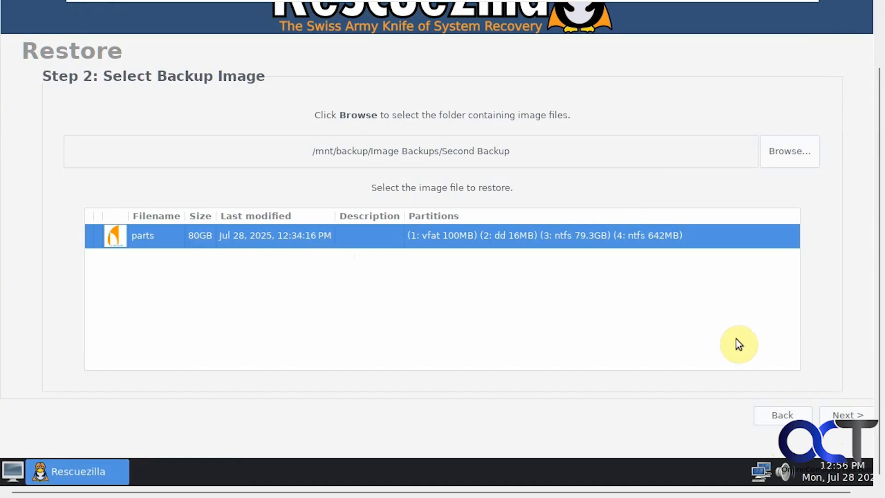
# Select the 80GB VMware Virtual NVMe Disk (Drive #1) as the restore destination.
pyautogui.click(846, 415)
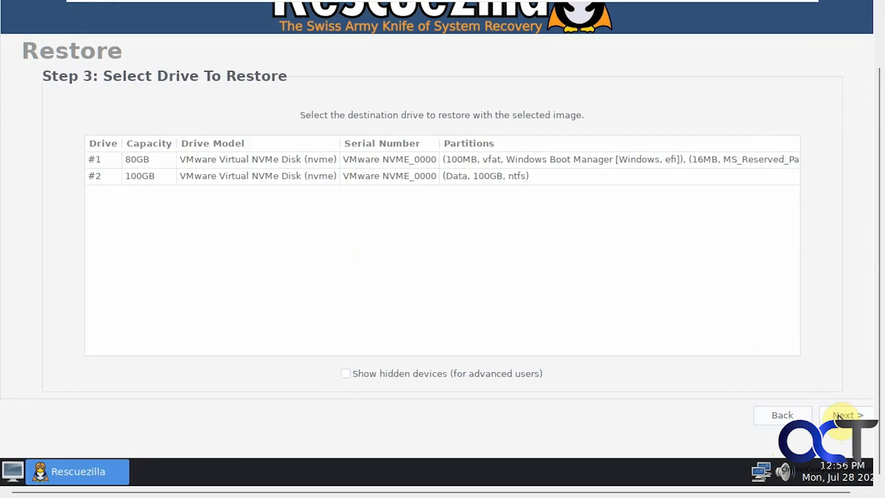
pyautogui.moveTo(267, 233)
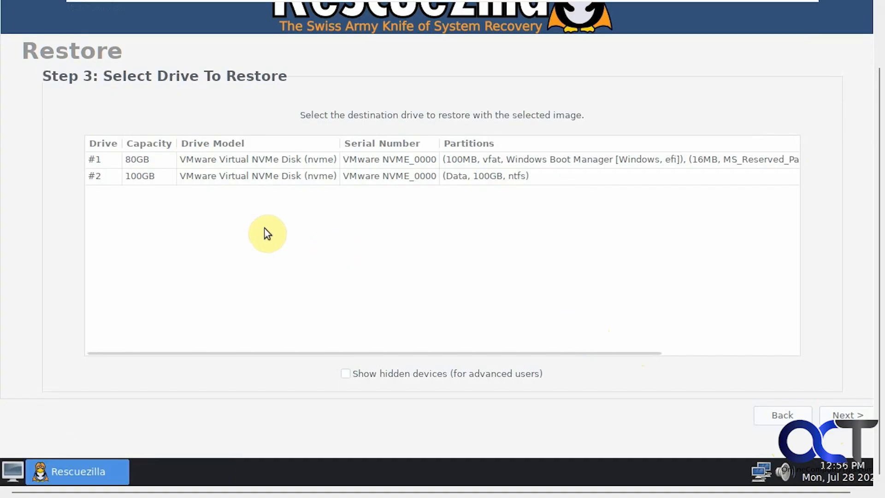
pyautogui.moveTo(150, 167)
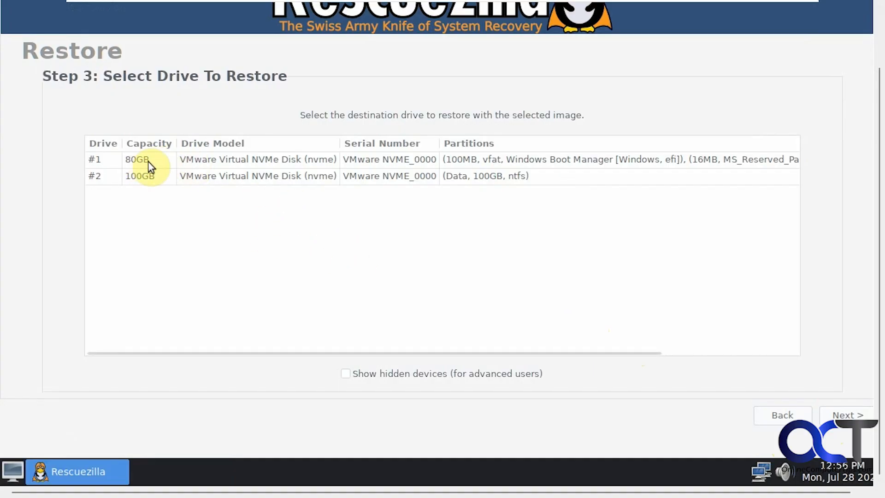
pyautogui.click(141, 160)
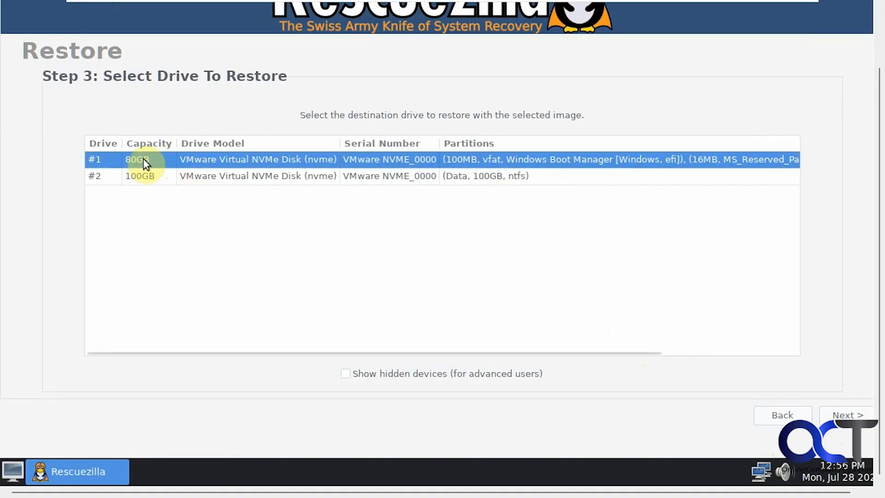
pyautogui.moveTo(525, 164)
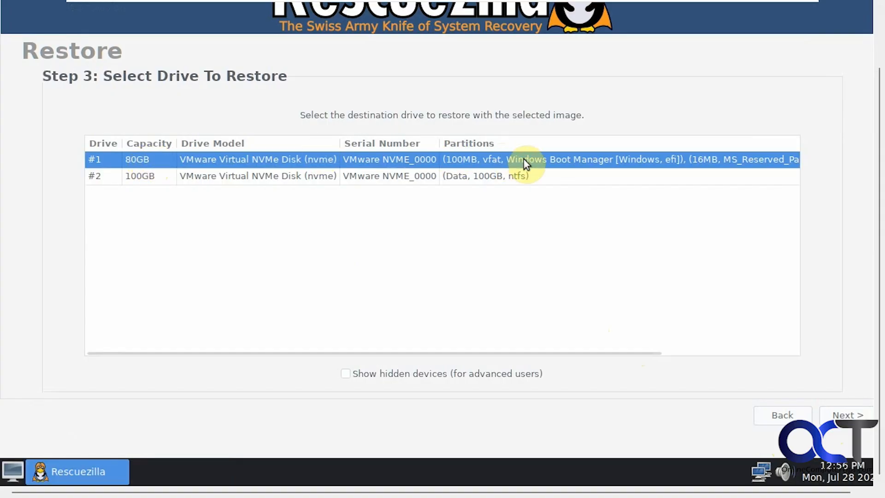
pyautogui.moveTo(334, 131)
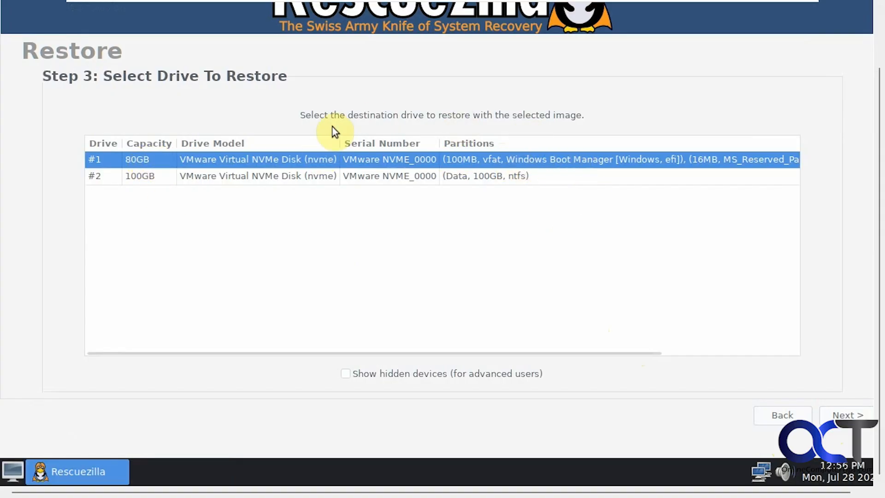
pyautogui.moveTo(165, 165)
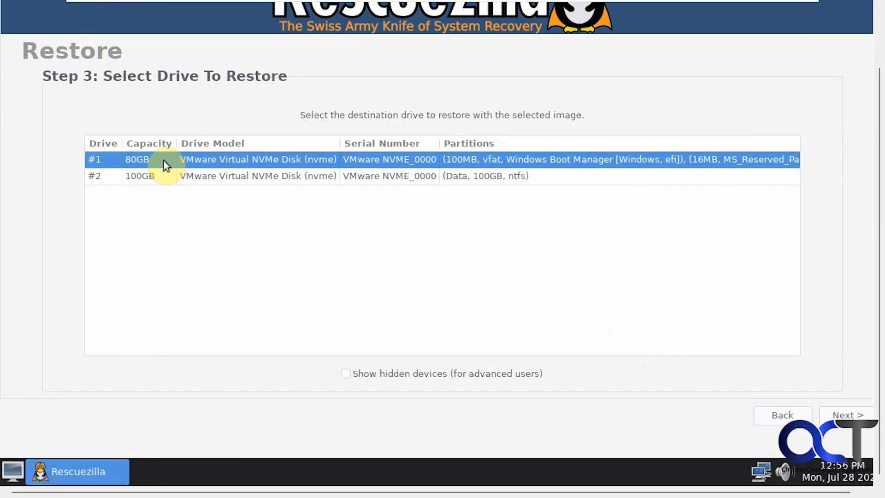
pyautogui.moveTo(412, 213)
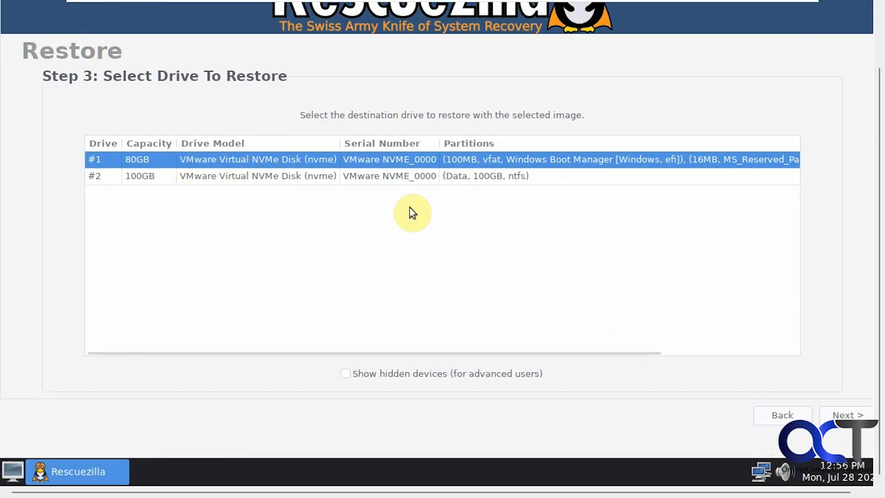
# Keep all four partitions and partition-table overwrite, reaching the Step 5 confirmation summary.
pyautogui.click(847, 415)
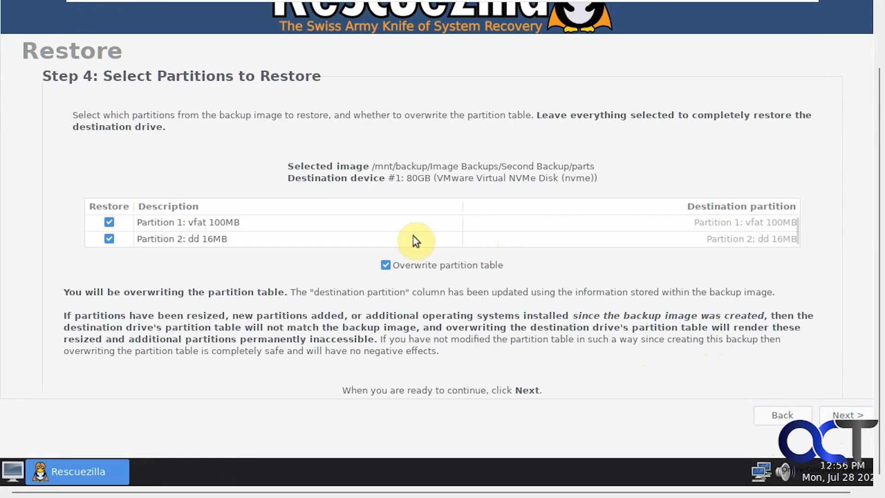
pyautogui.moveTo(236, 233)
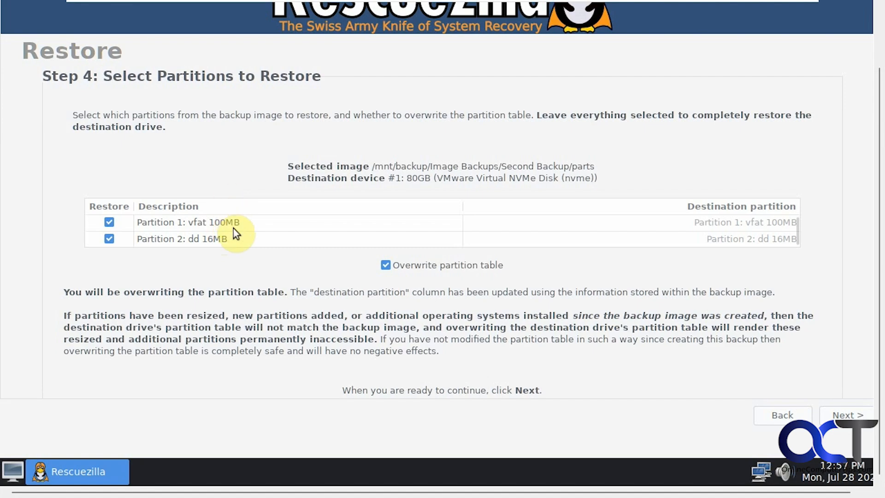
pyautogui.moveTo(848, 414)
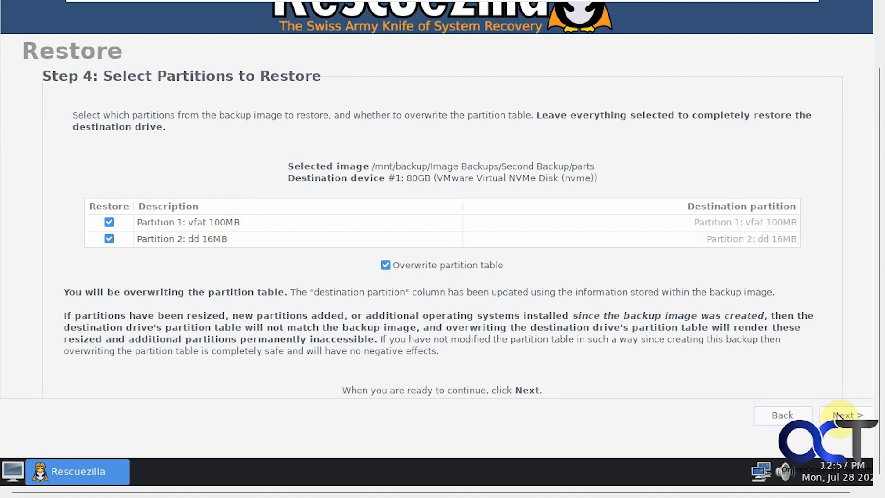
pyautogui.click(847, 415)
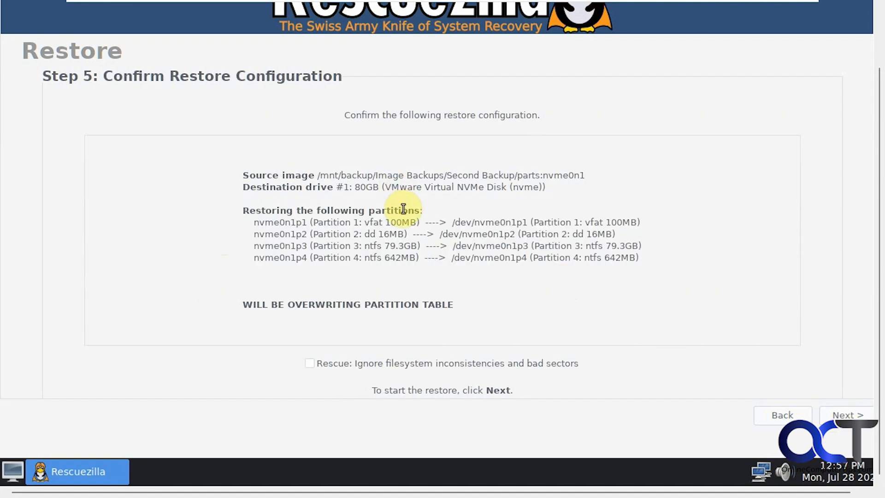
pyautogui.moveTo(401, 183)
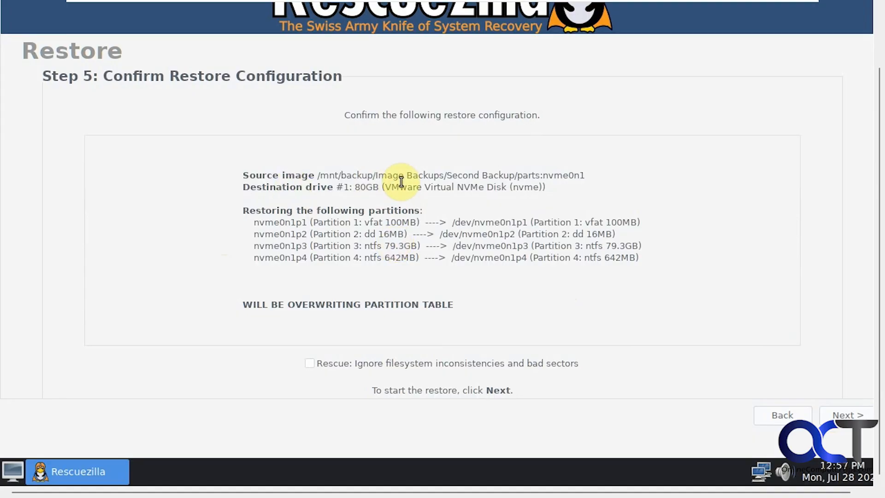
pyautogui.moveTo(354, 249)
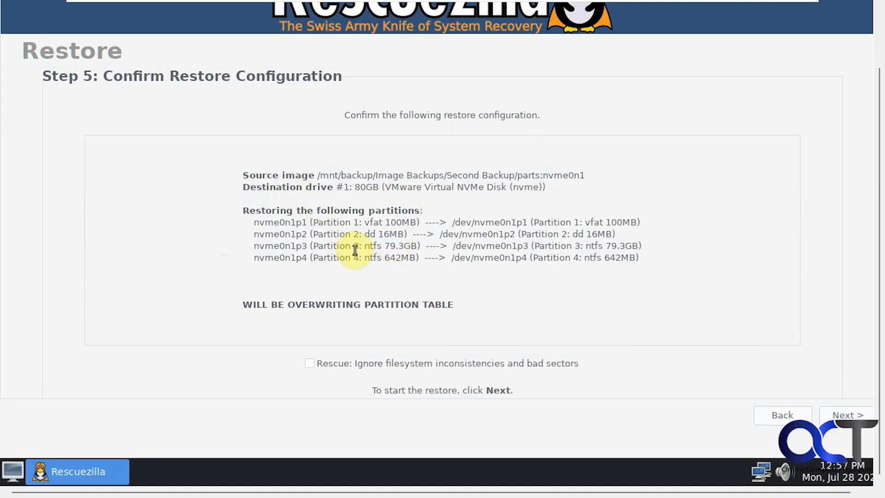
pyautogui.moveTo(471, 319)
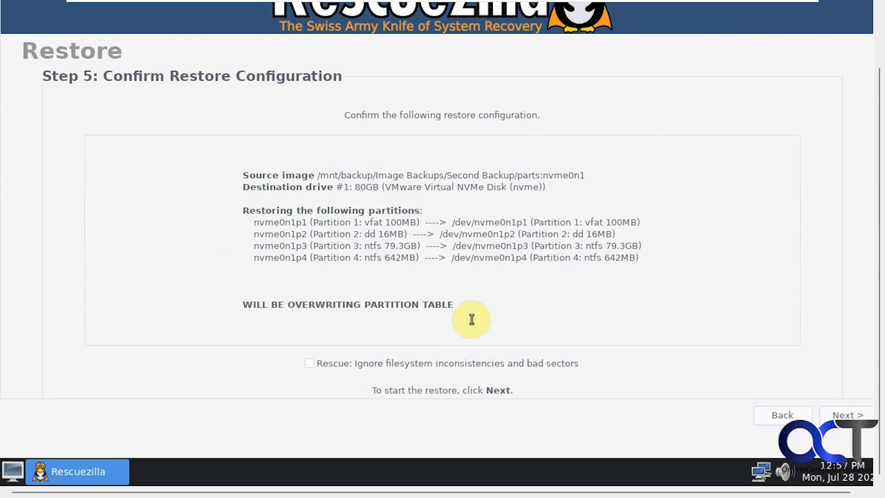
pyautogui.moveTo(760, 377)
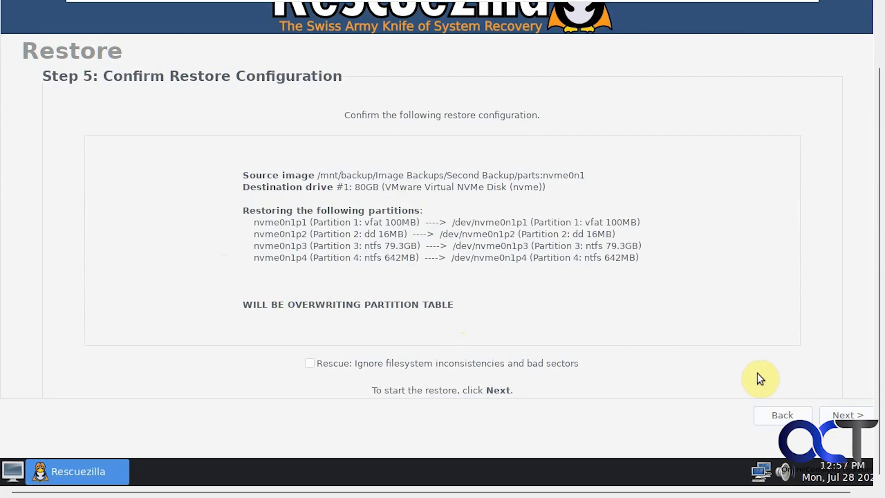
# Launch the restore and confirm overwriting the NVMe drive's existing data.
pyautogui.click(846, 415)
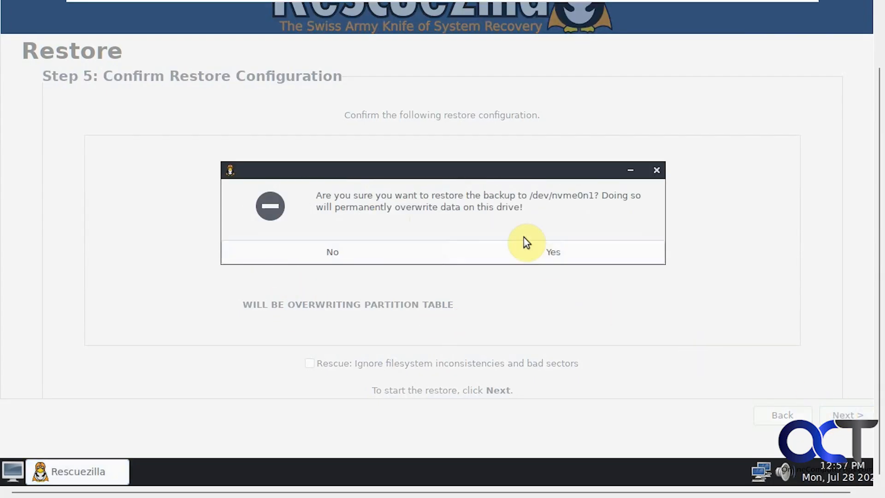
pyautogui.moveTo(414, 213)
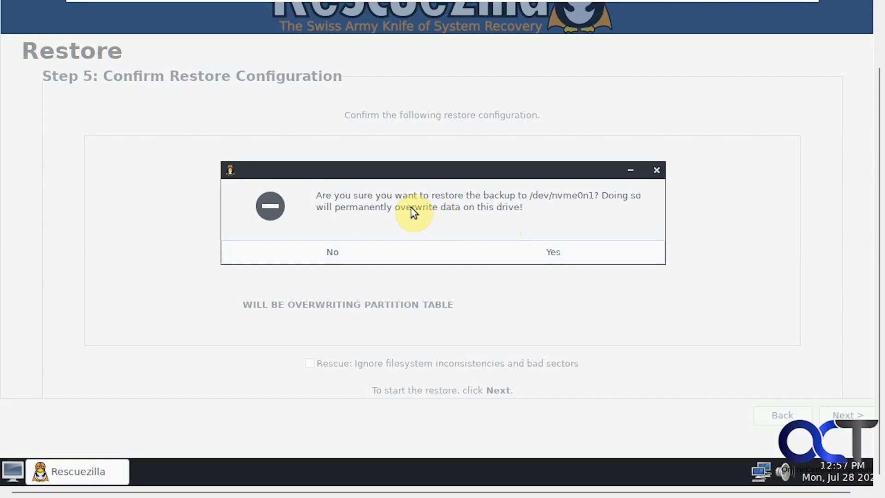
pyautogui.moveTo(422, 219)
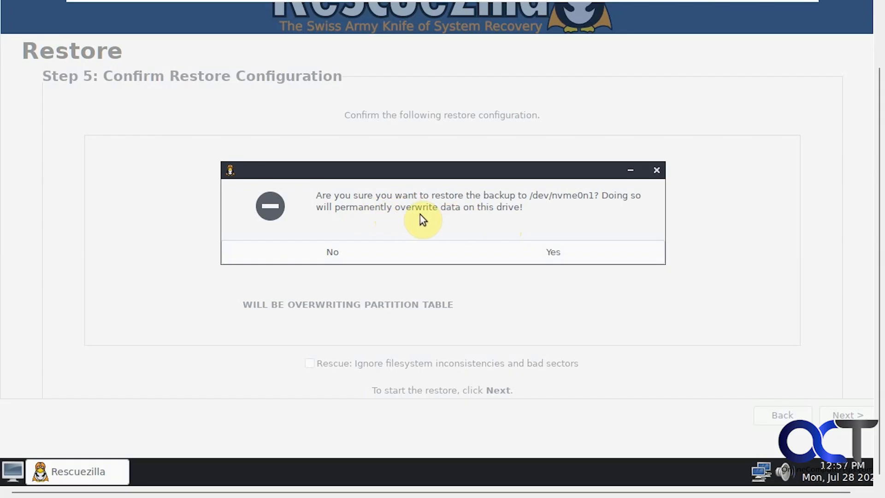
pyautogui.moveTo(438, 228)
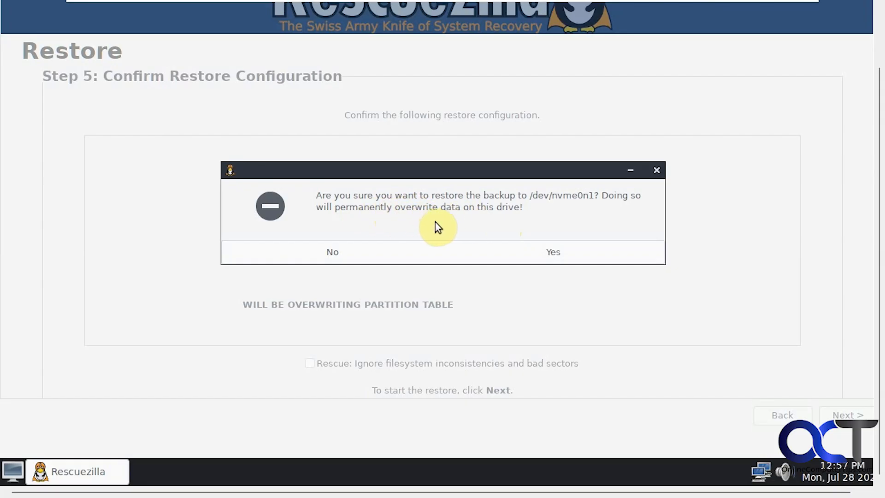
pyautogui.moveTo(575, 221)
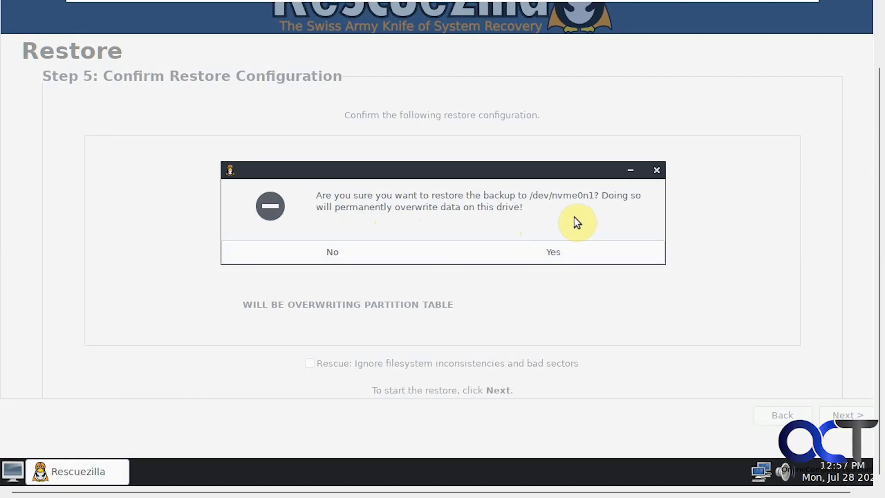
pyautogui.click(553, 251)
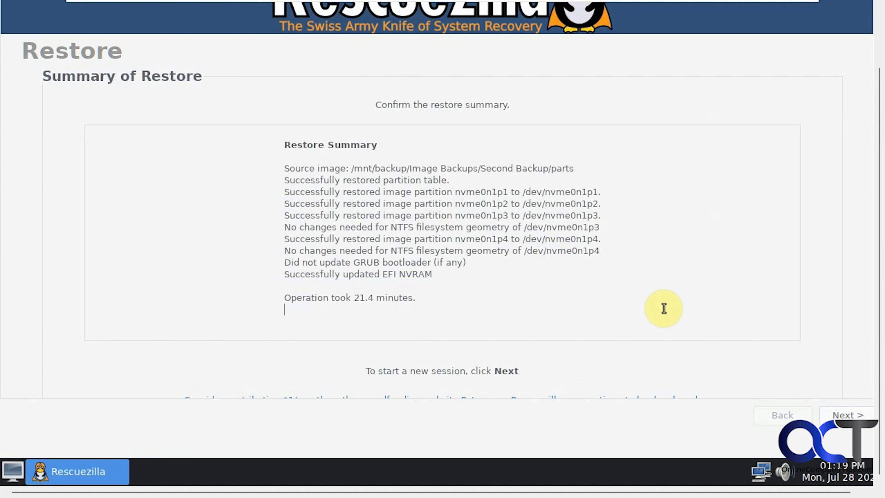
pyautogui.moveTo(484, 286)
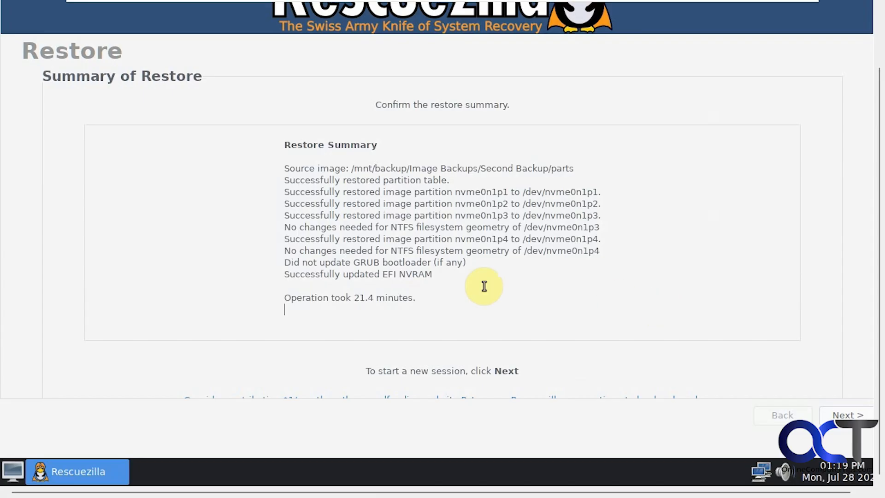
pyautogui.moveTo(451, 173)
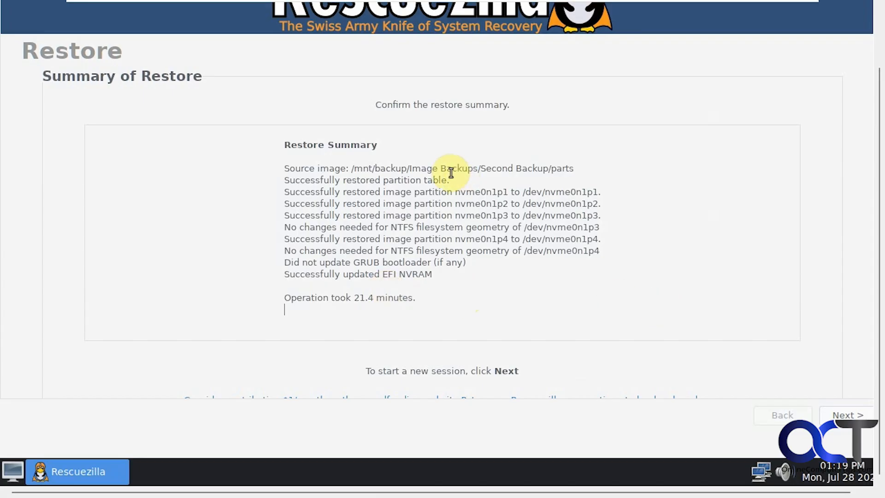
pyautogui.moveTo(521, 265)
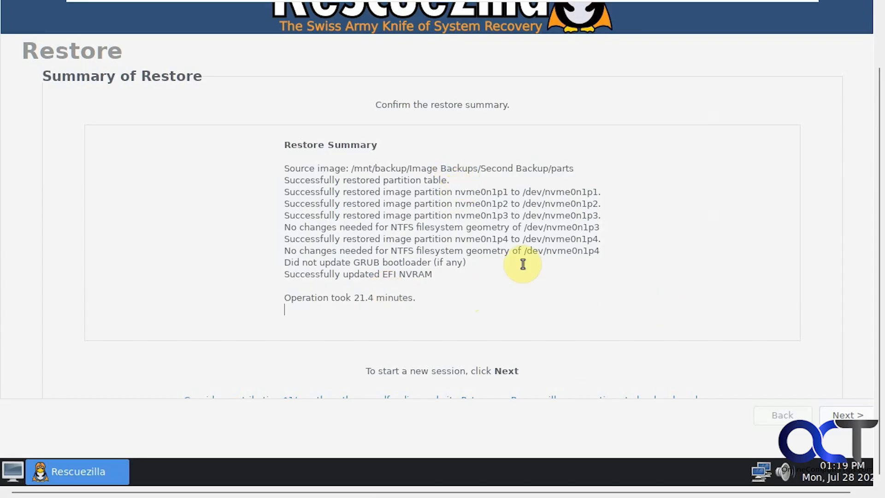
pyautogui.moveTo(414, 280)
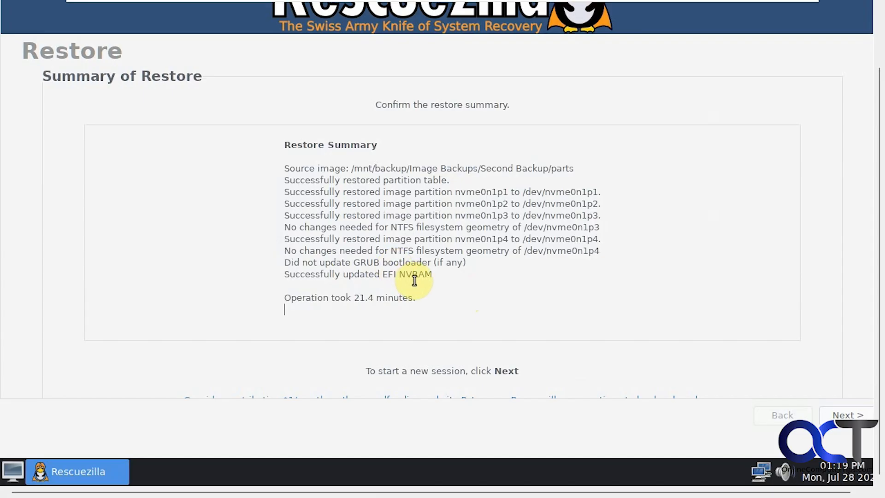
pyautogui.moveTo(473, 283)
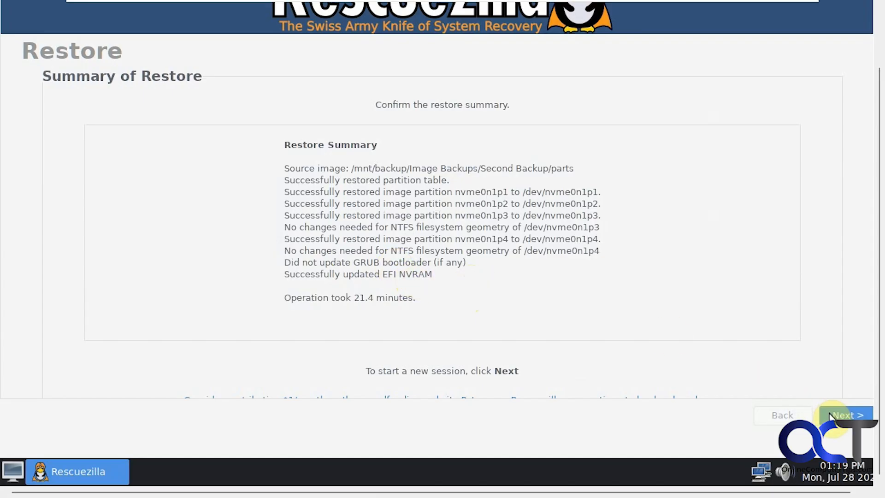
# Finish the restore session and reboot the computer into Windows.
pyautogui.click(846, 414)
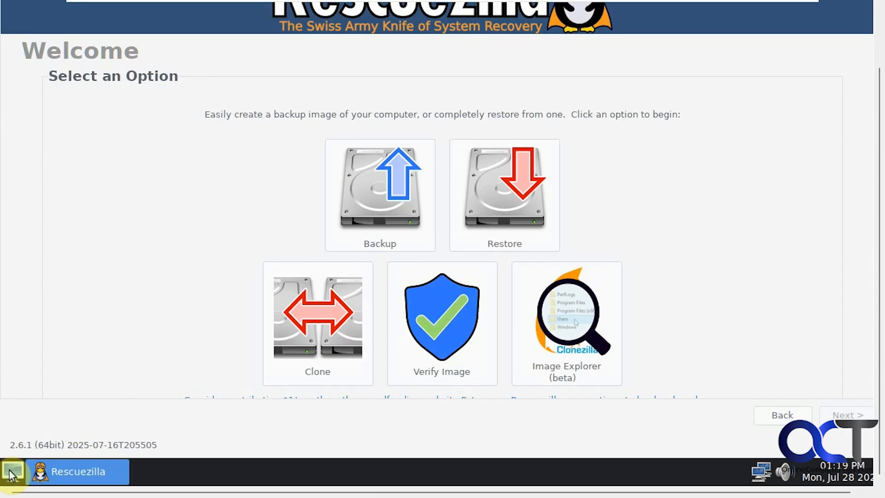
pyautogui.click(12, 471)
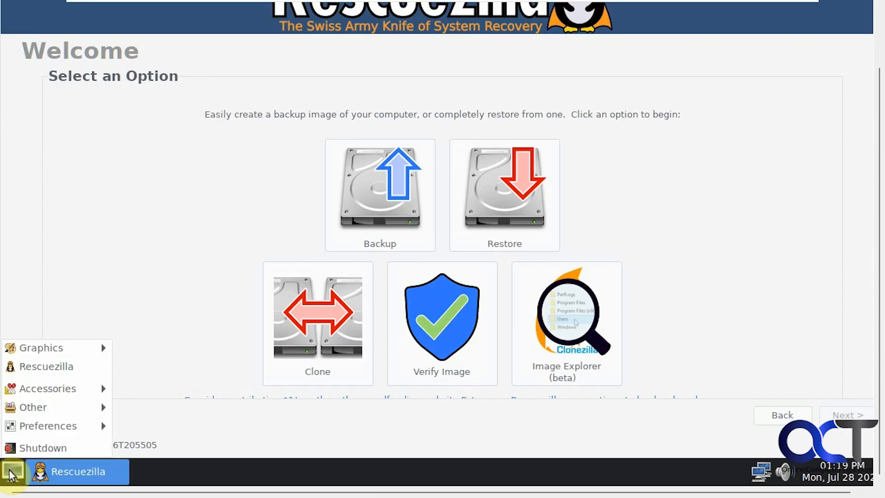
pyautogui.click(43, 448)
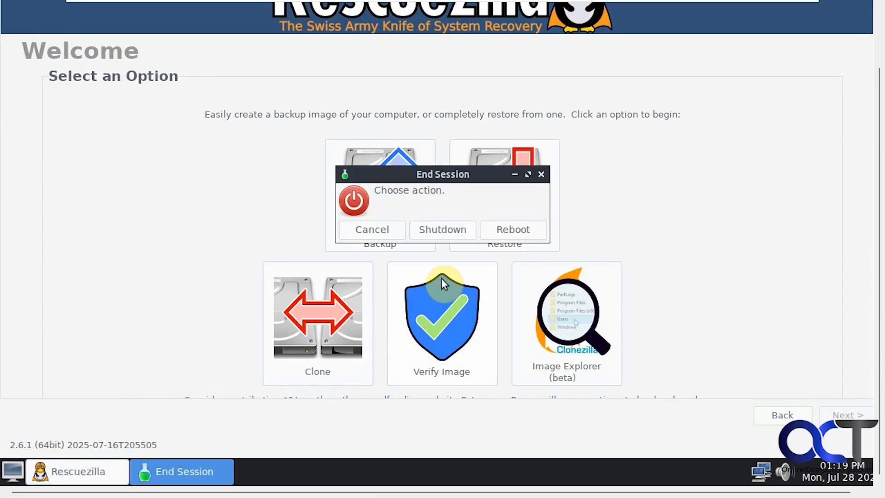
pyautogui.click(512, 230)
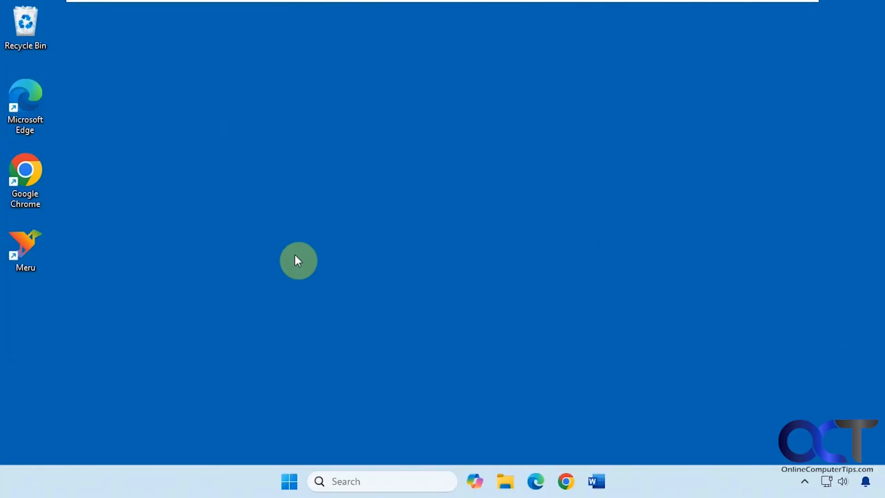
pyautogui.moveTo(305, 180)
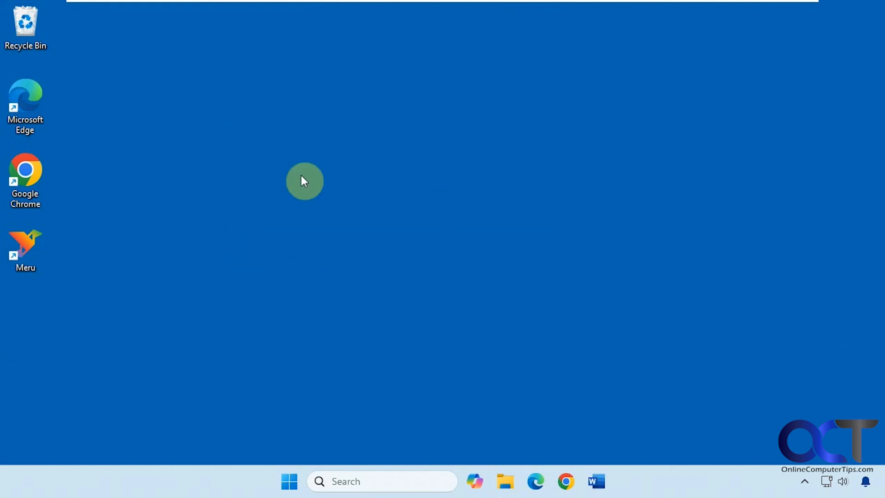
pyautogui.moveTo(328, 260)
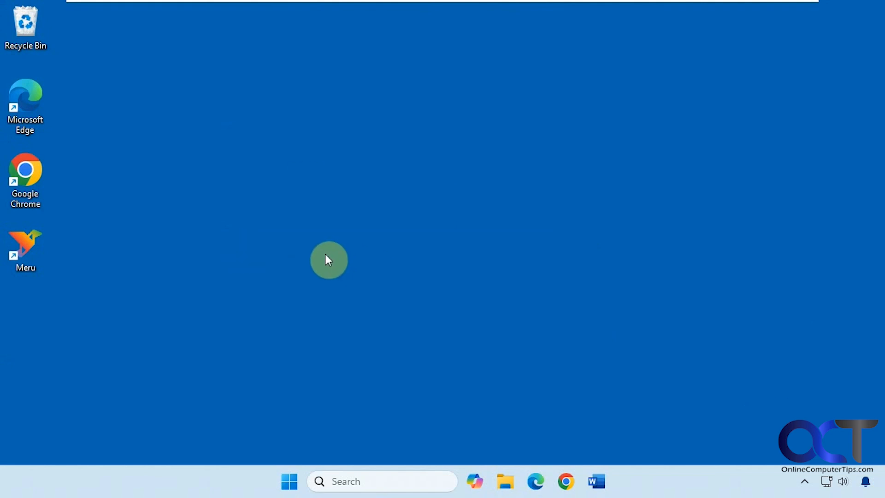
pyautogui.moveTo(348, 258)
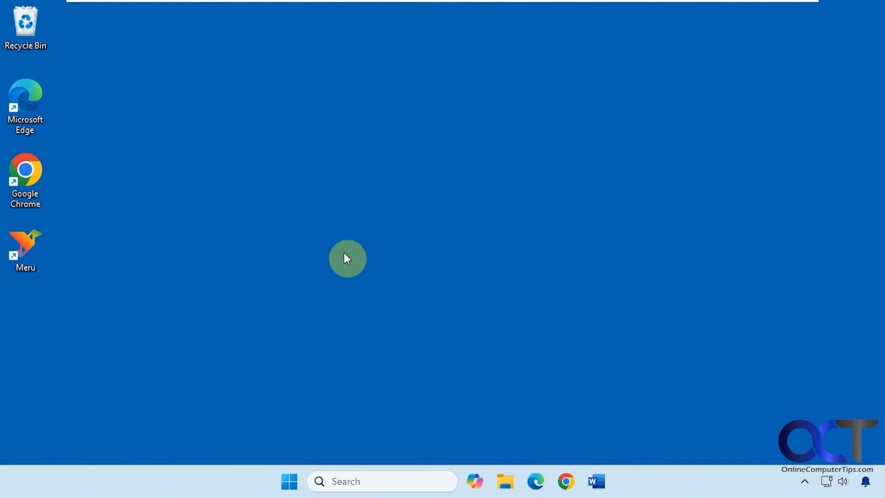
pyautogui.moveTo(82, 311)
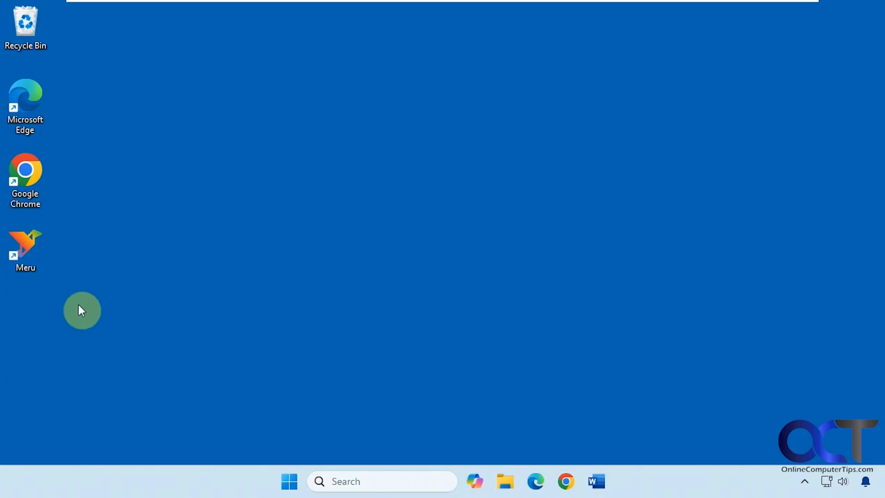
pyautogui.moveTo(326, 297)
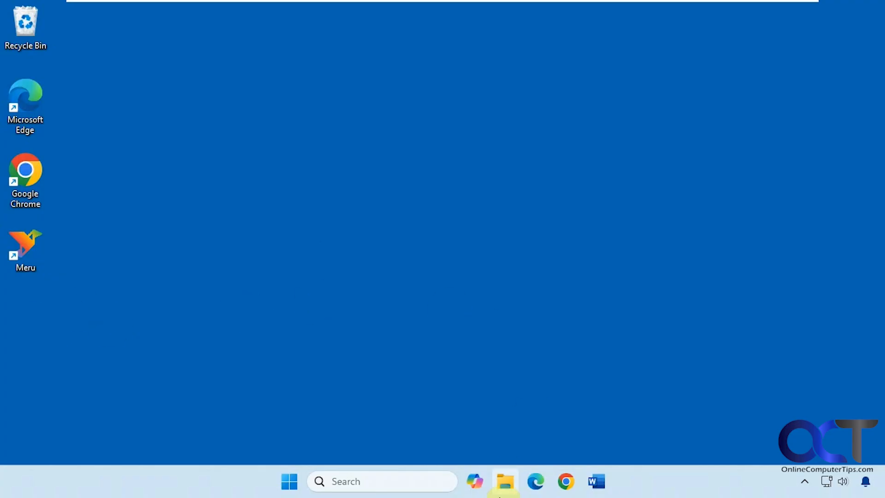
pyautogui.click(504, 481)
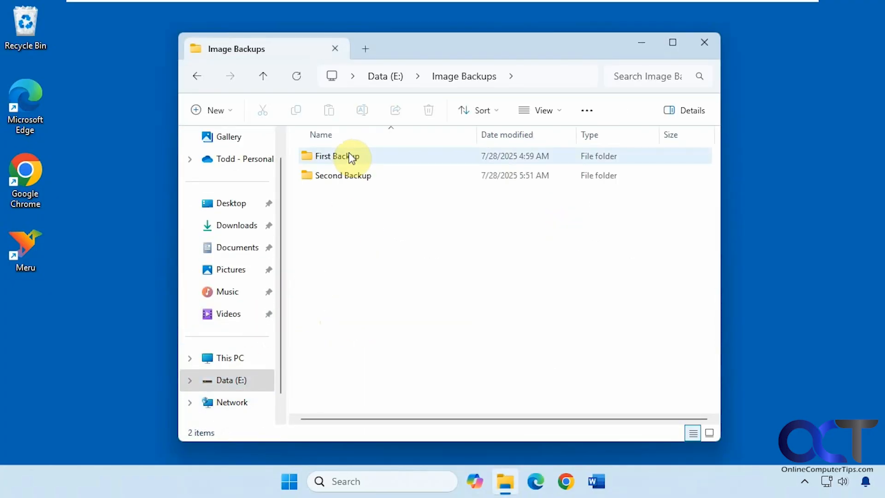
pyautogui.doubleClick(347, 175)
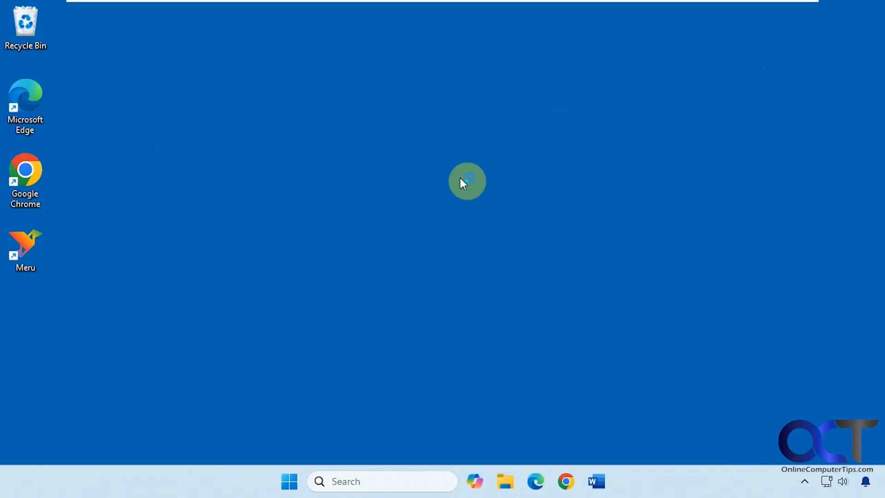
pyautogui.moveTo(431, 201)
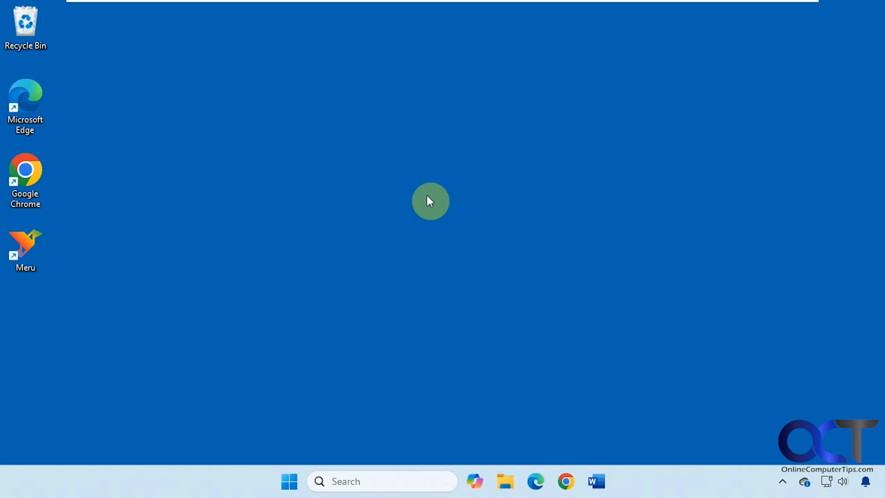
pyautogui.moveTo(404, 200)
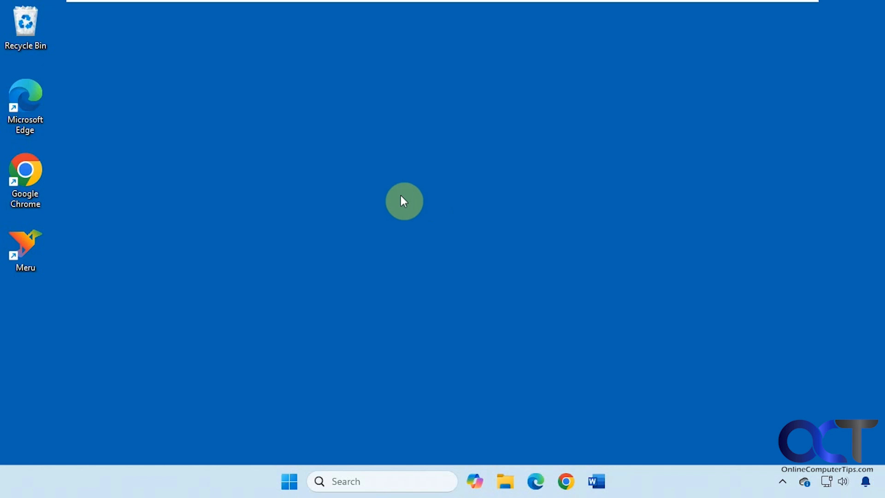